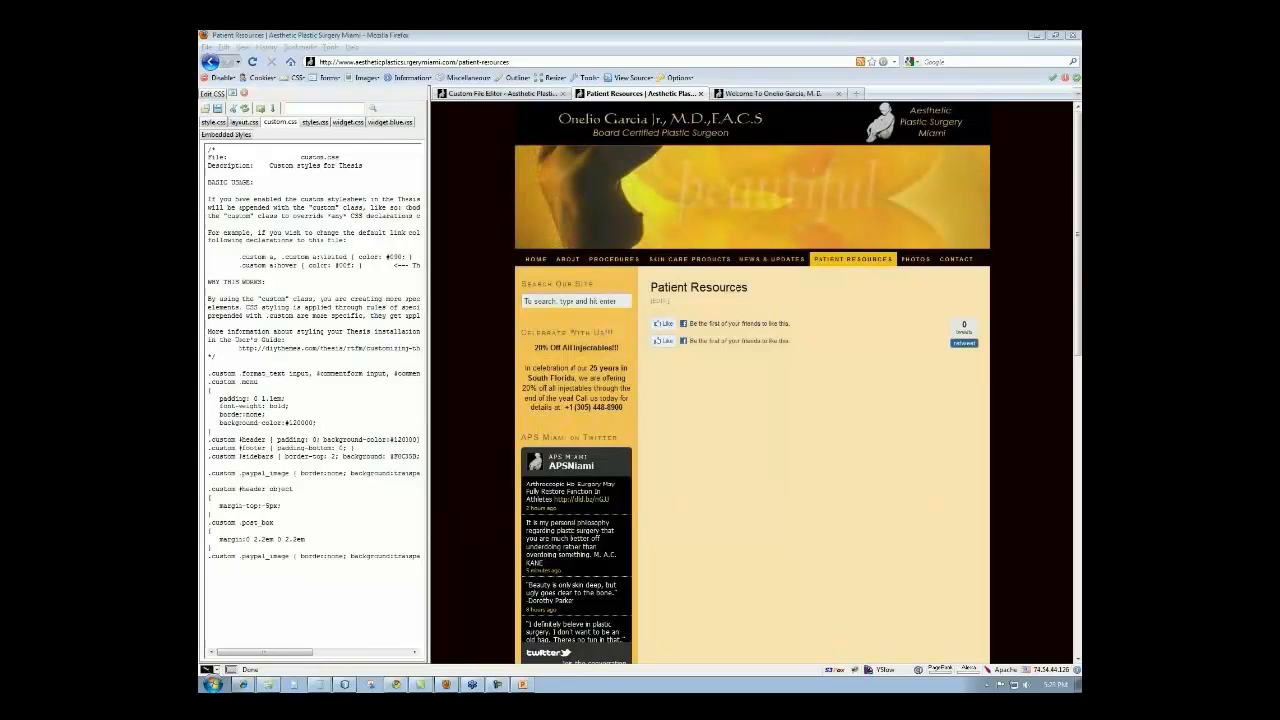
- Switch to the surgeon's example site and view the Breast Augmentation page's header image
{"action": "left_click", "coordinate": [776, 94]}
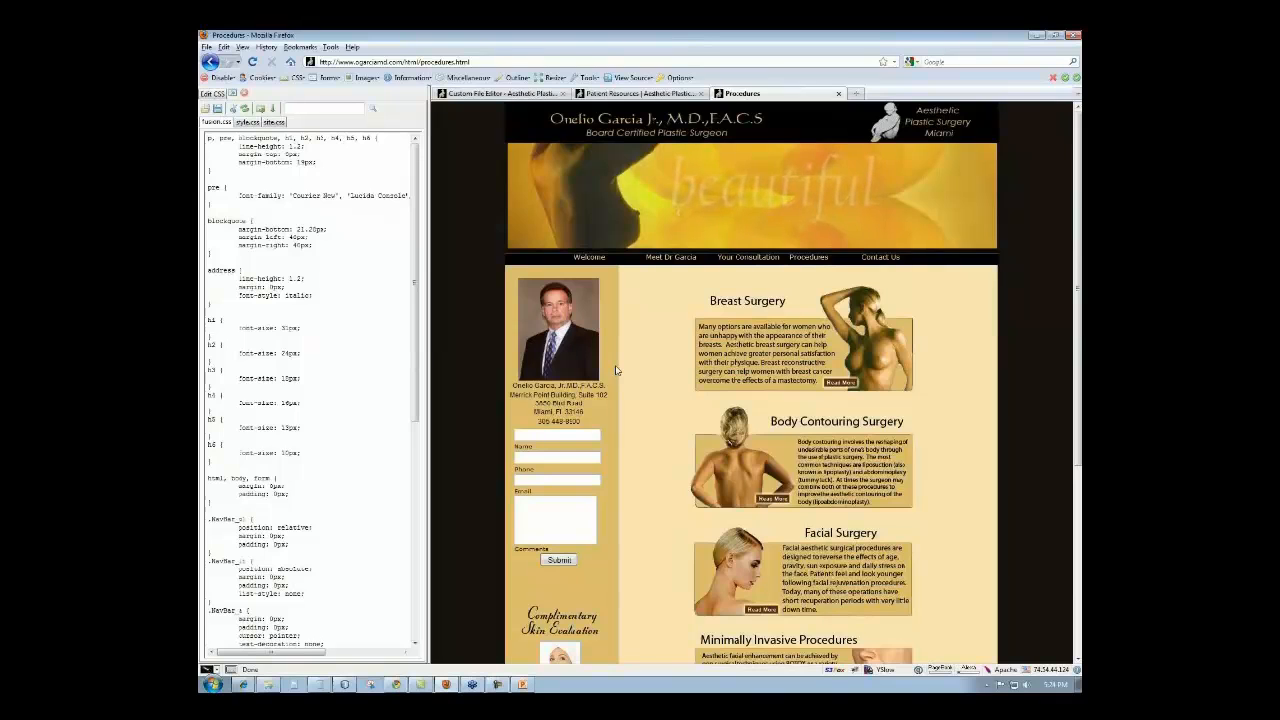
{"action": "left_click", "coordinate": [840, 382]}
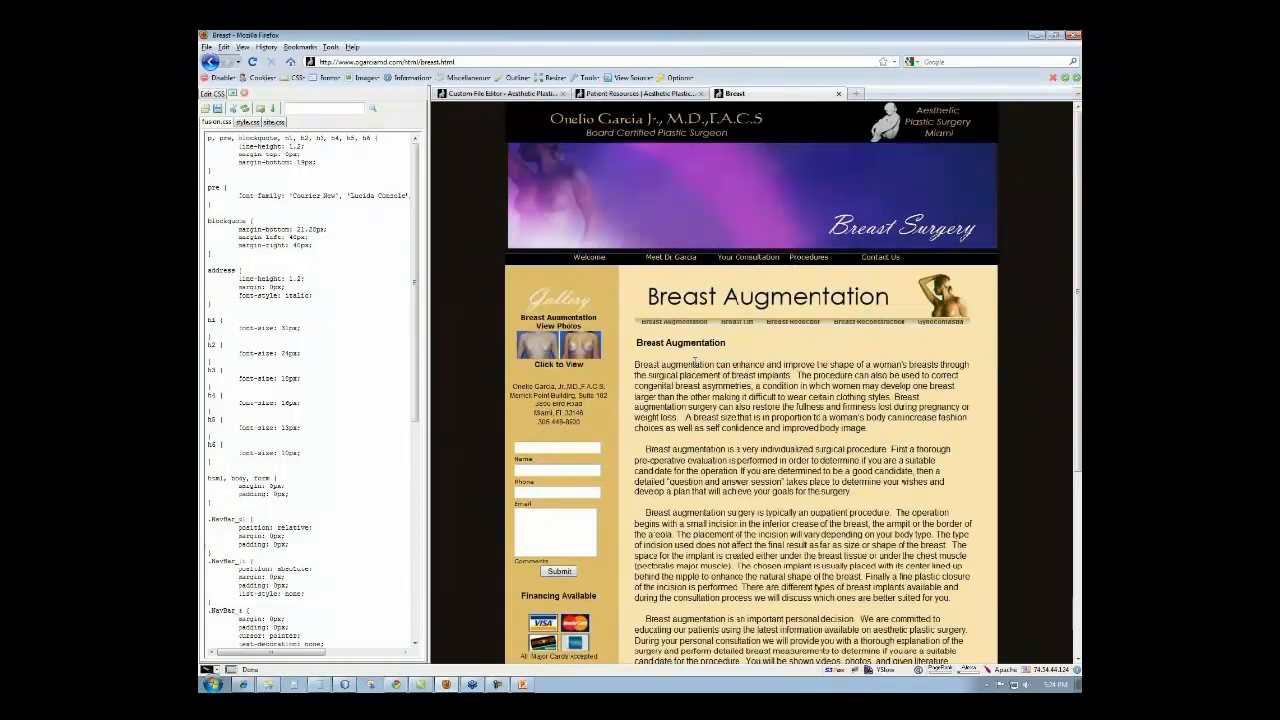
{"action": "mouse_move", "coordinate": [520, 218]}
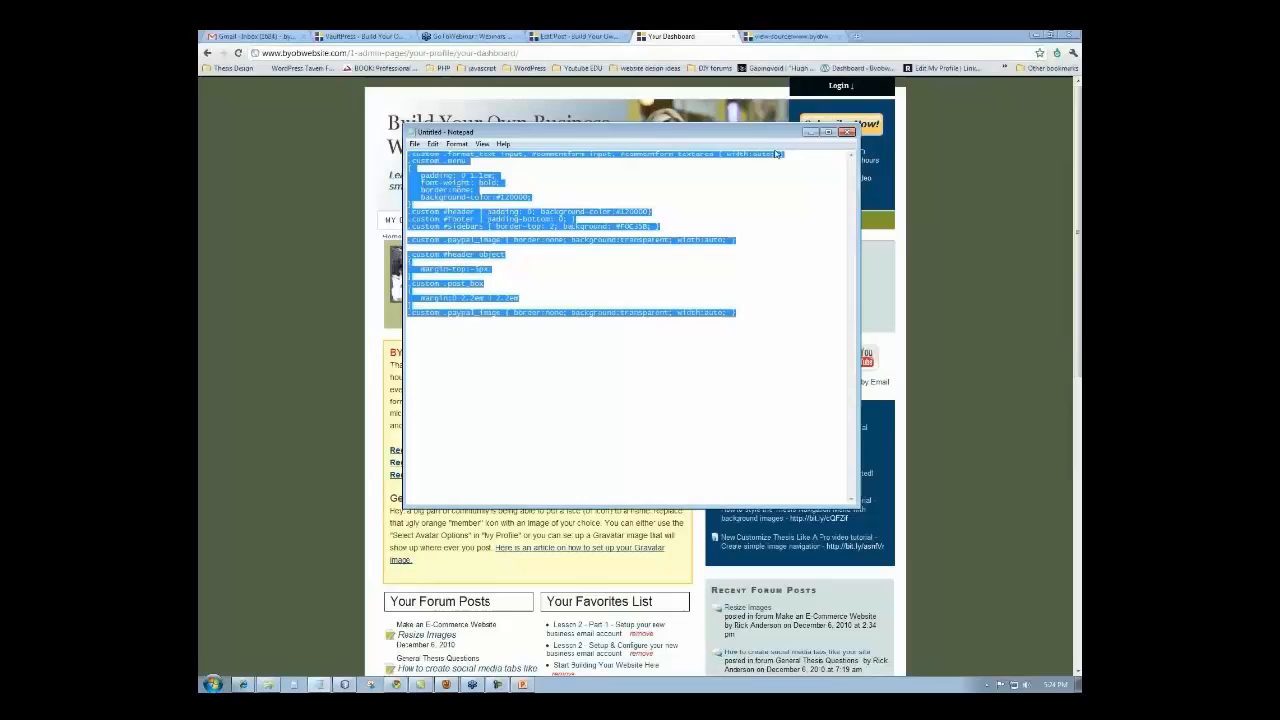
- Close the custom CSS notes, scroll through the Video Lessons list, and return to My Dashboard
{"action": "left_click", "coordinate": [846, 132]}
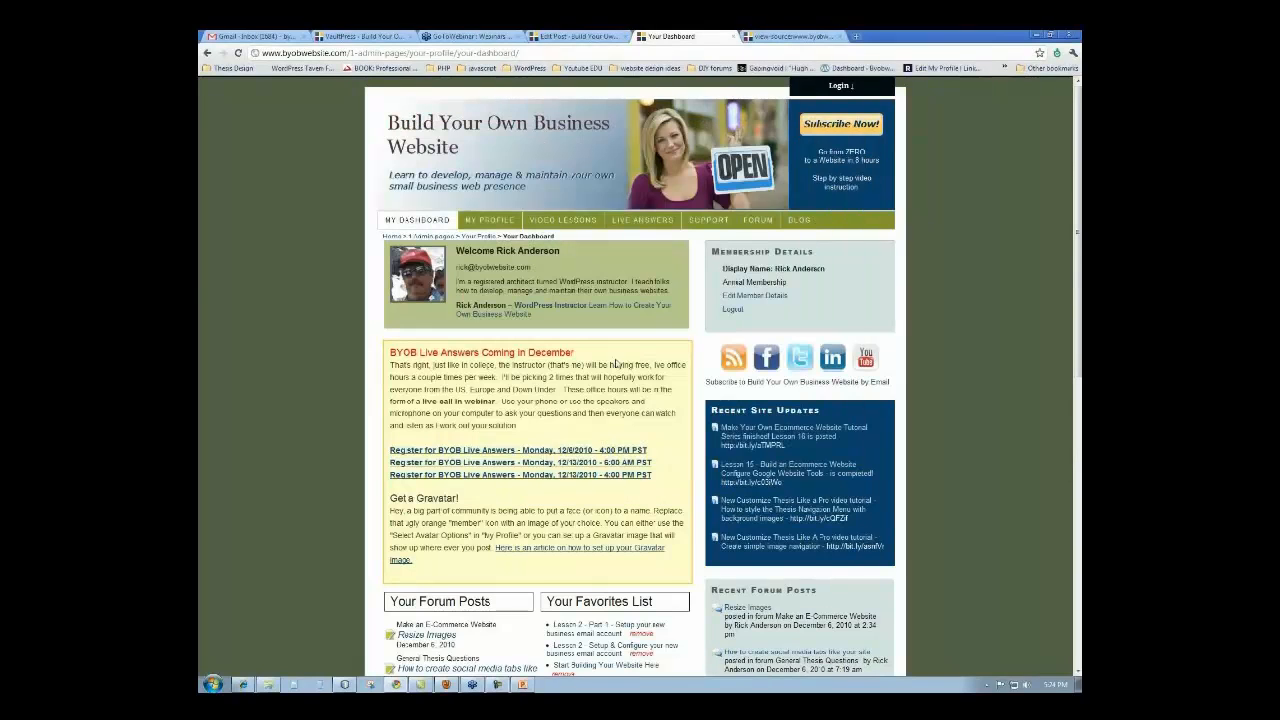
{"action": "left_click", "coordinate": [562, 220]}
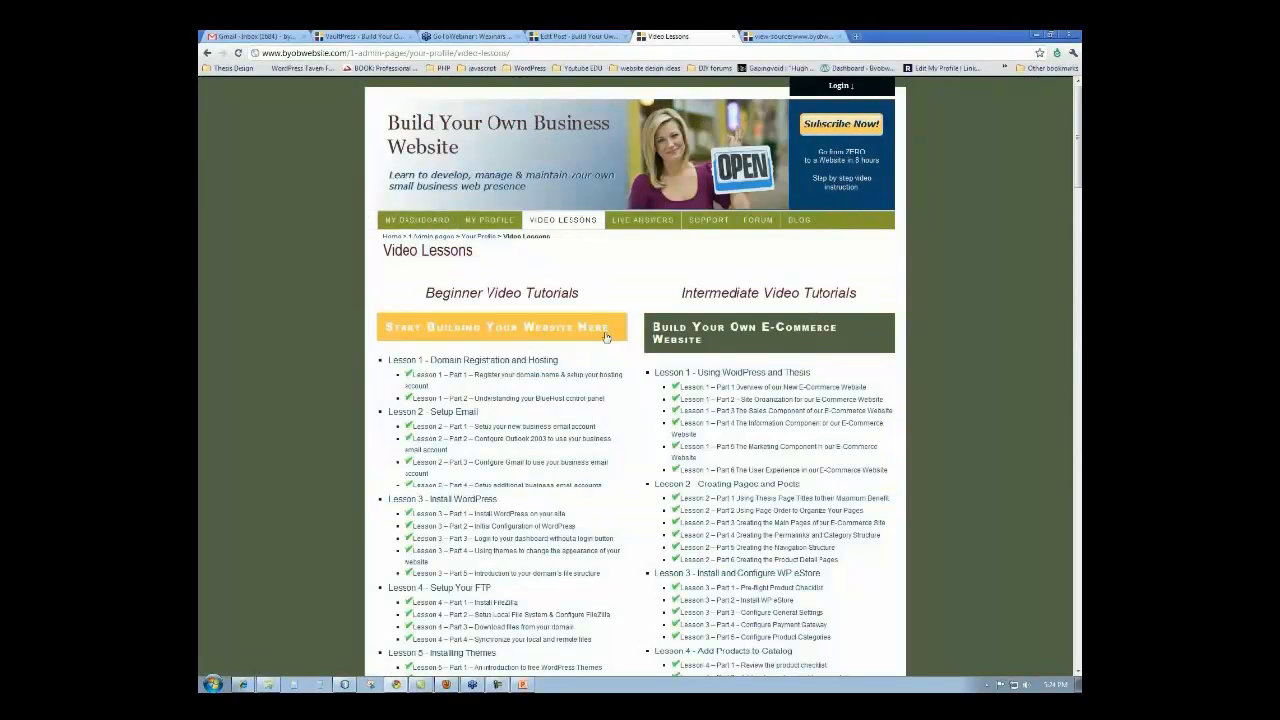
{"action": "scroll", "scroll_direction": "down", "scroll_amount": 3}
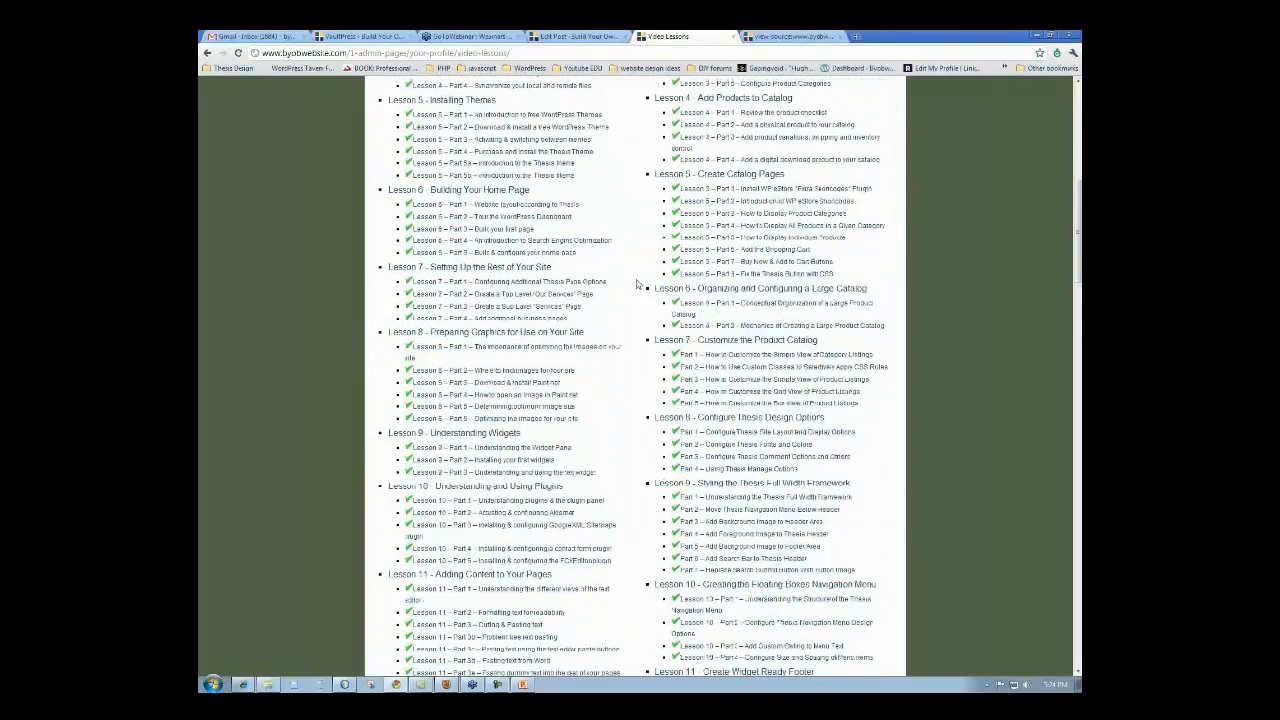
{"action": "scroll", "scroll_direction": "down", "scroll_amount": 3}
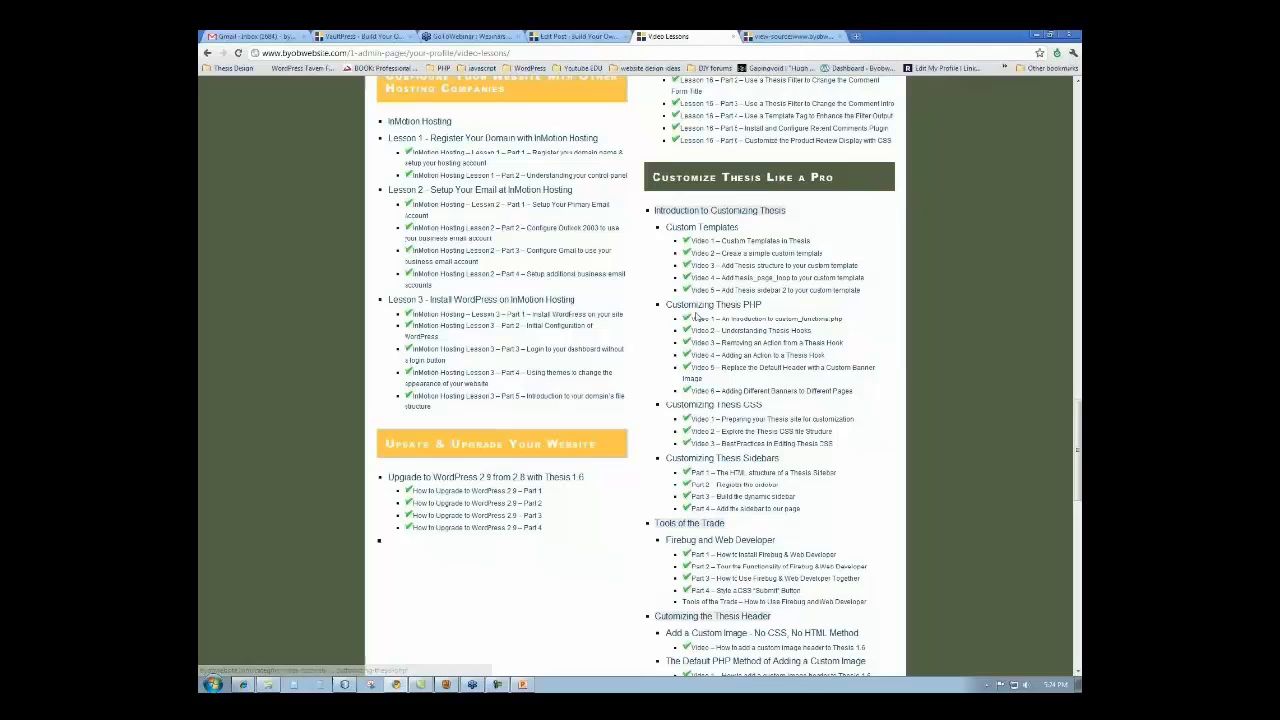
{"action": "mouse_move", "coordinate": [710, 304]}
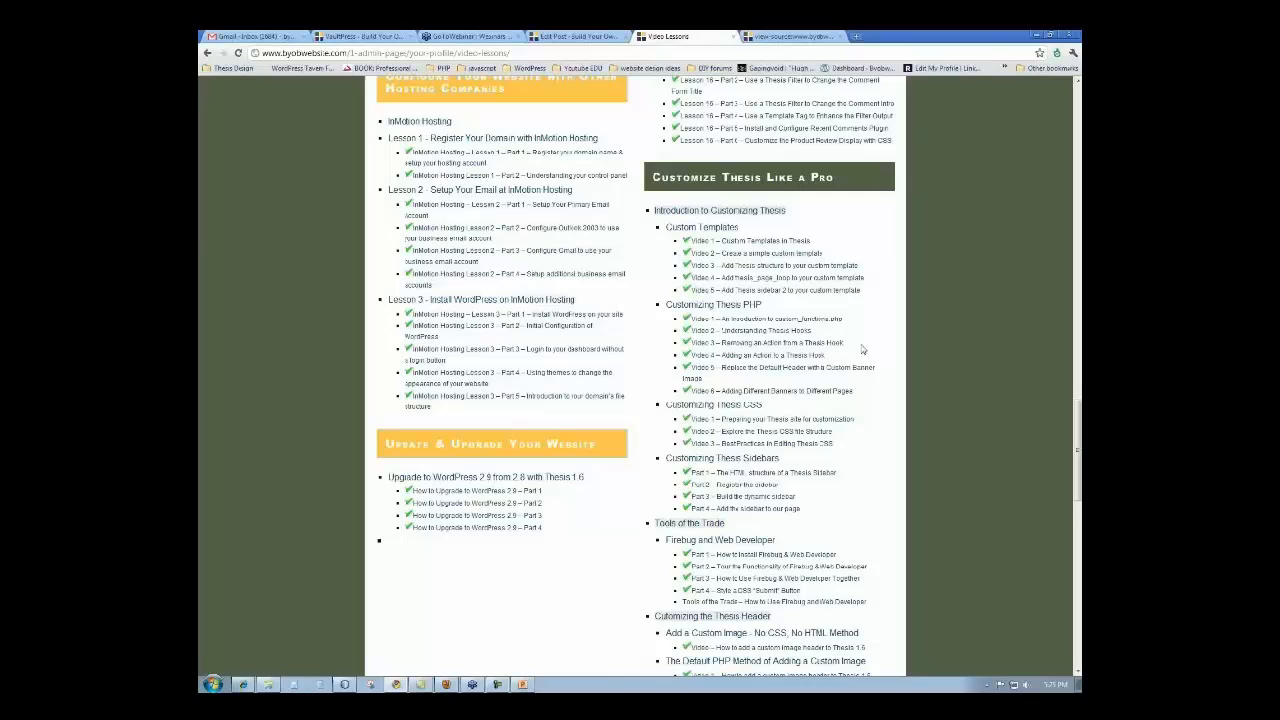
{"action": "mouse_move", "coordinate": [632, 364]}
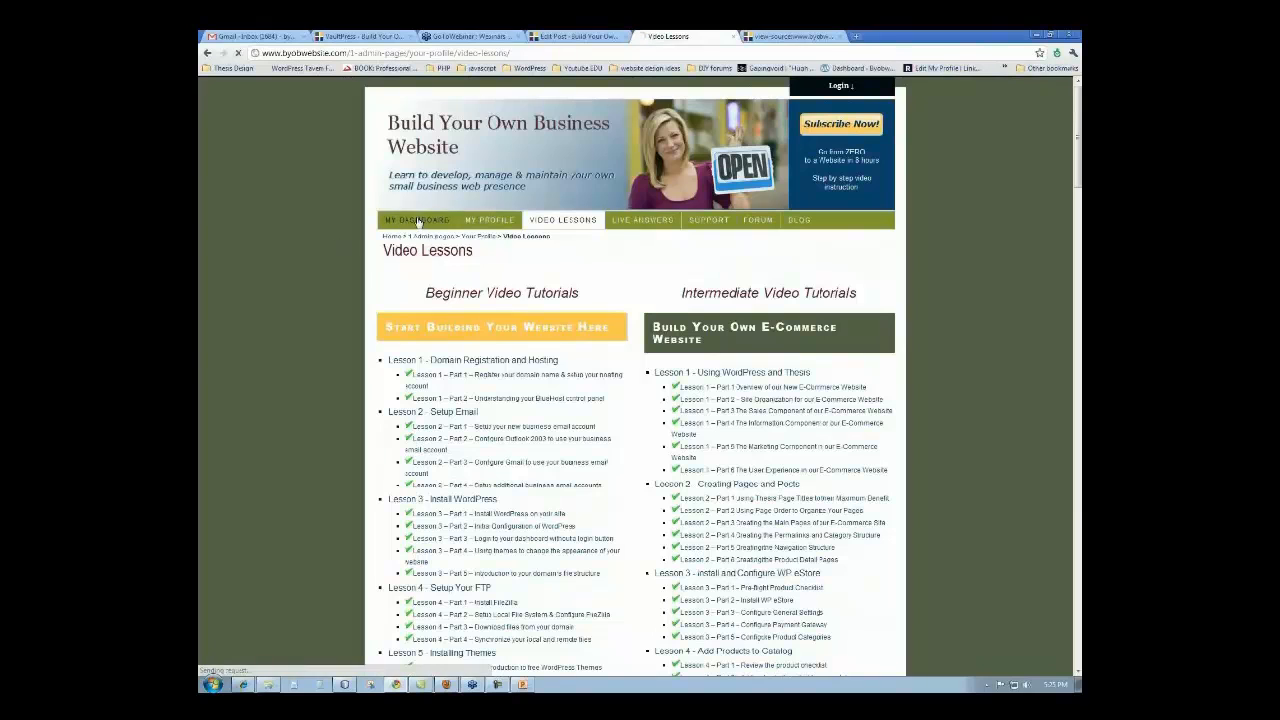
{"action": "left_click", "coordinate": [416, 220]}
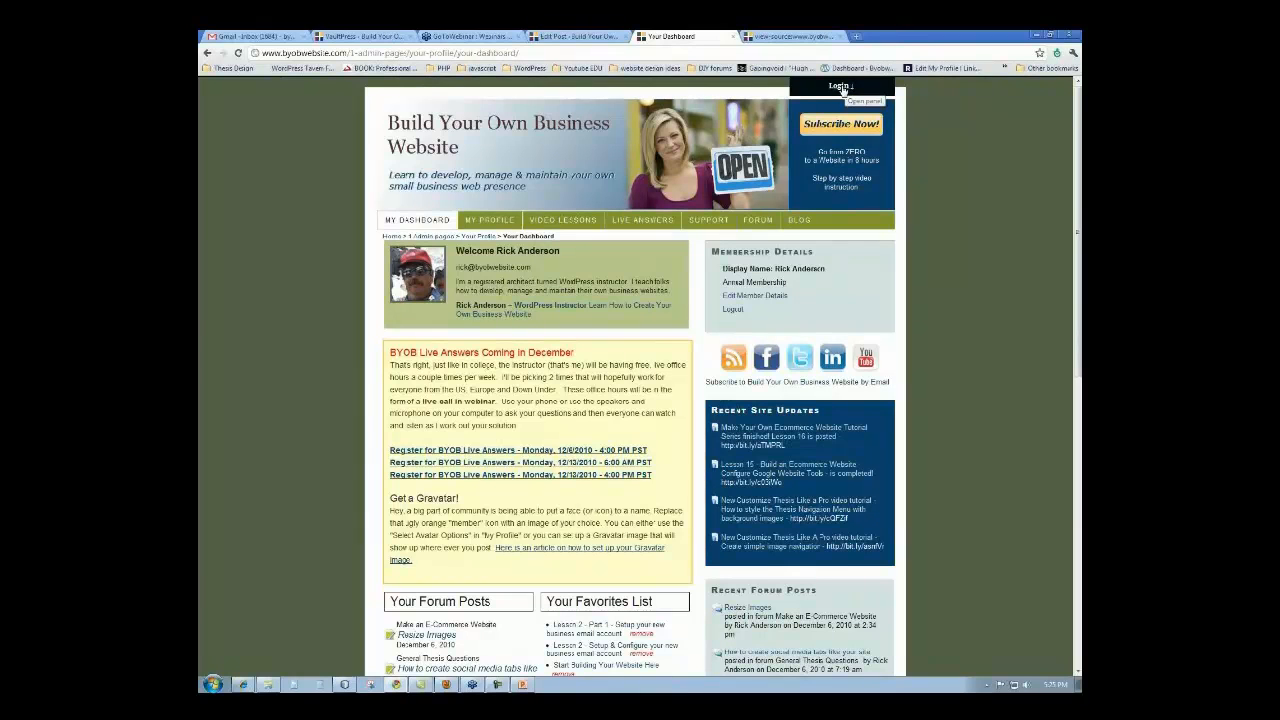
- Visit the public Home, Subscribe, Video Tutorials, Classroom Instruction, About BYOB and Blog pages
{"action": "left_click", "coordinate": [840, 84]}
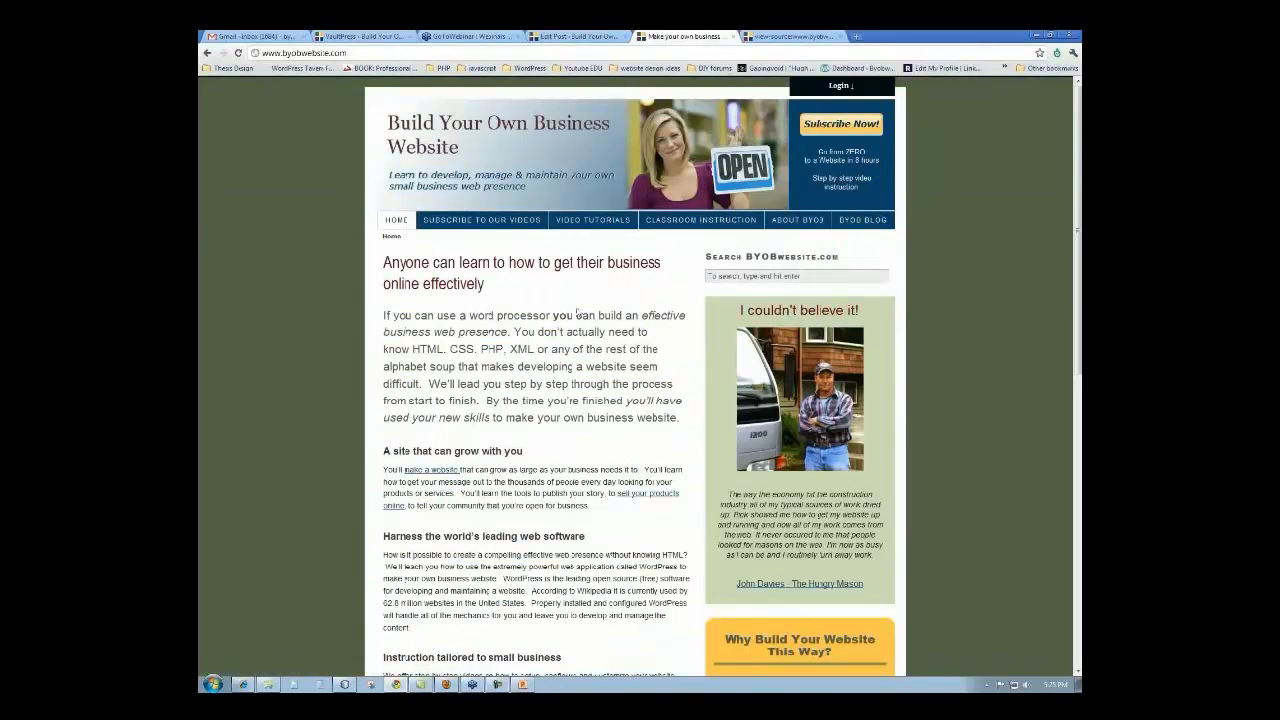
{"action": "mouse_move", "coordinate": [480, 220]}
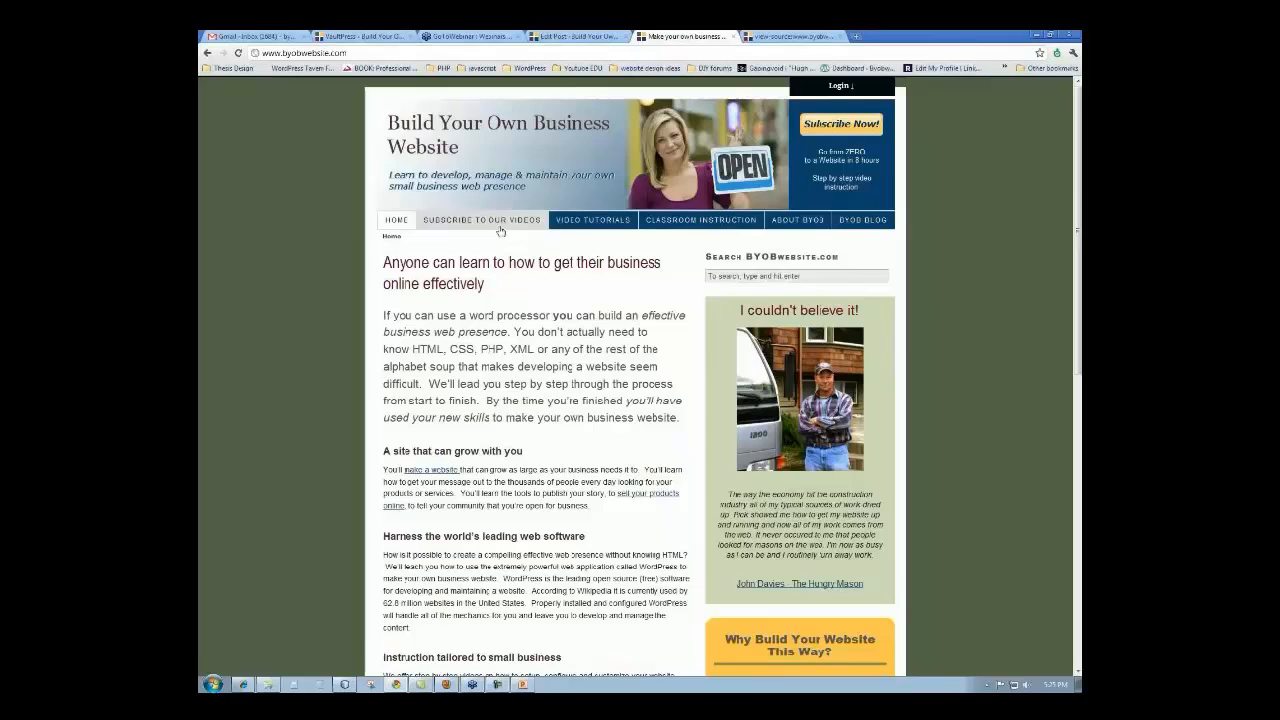
{"action": "left_click", "coordinate": [480, 220]}
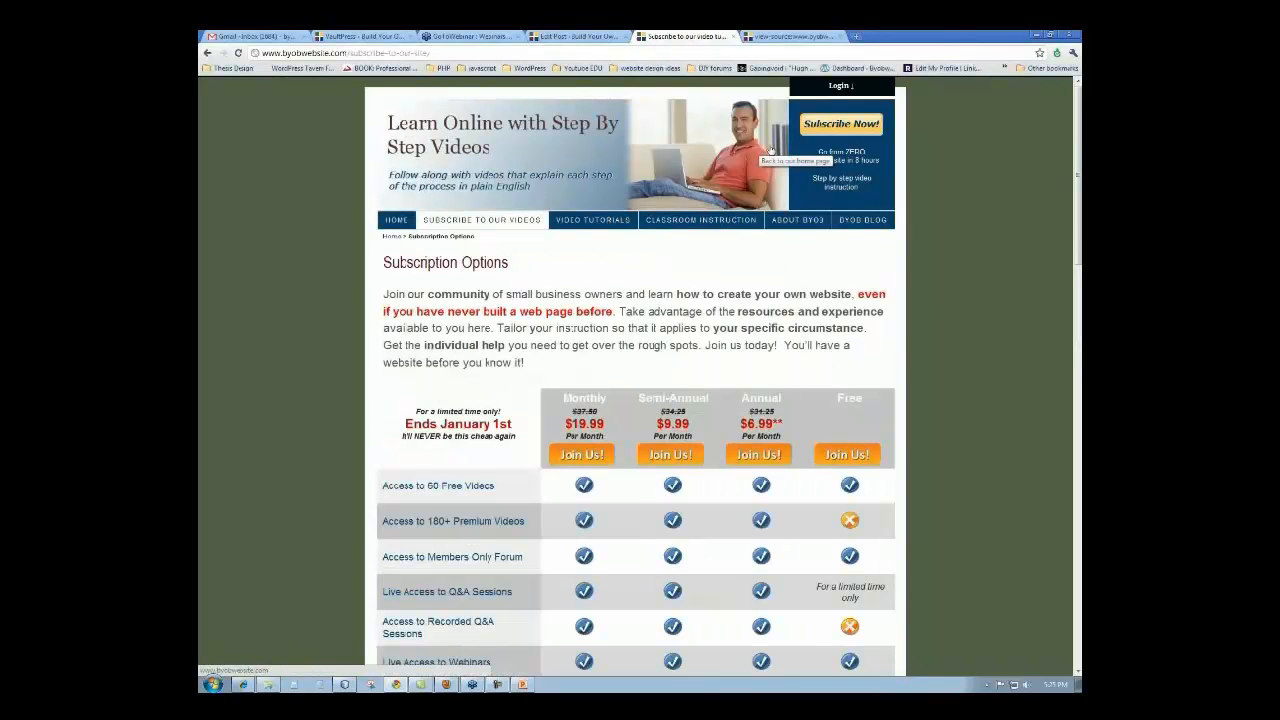
{"action": "left_click", "coordinate": [592, 220]}
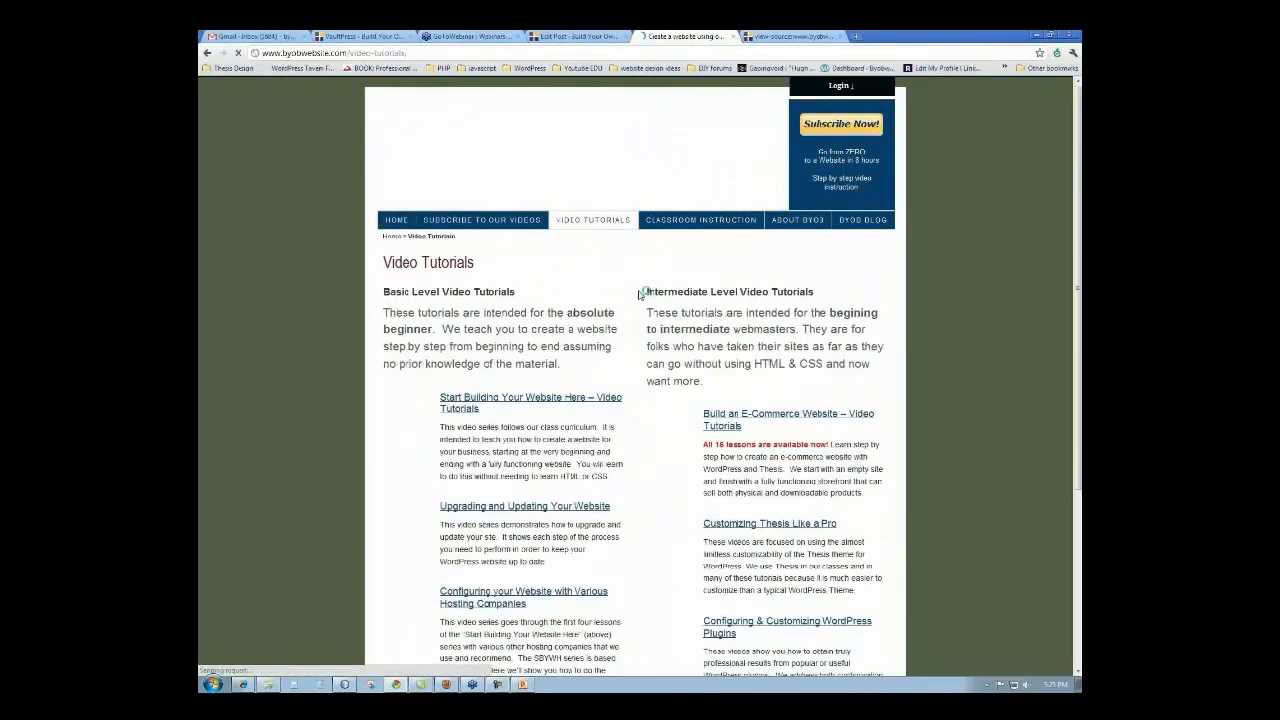
{"action": "left_click", "coordinate": [700, 220]}
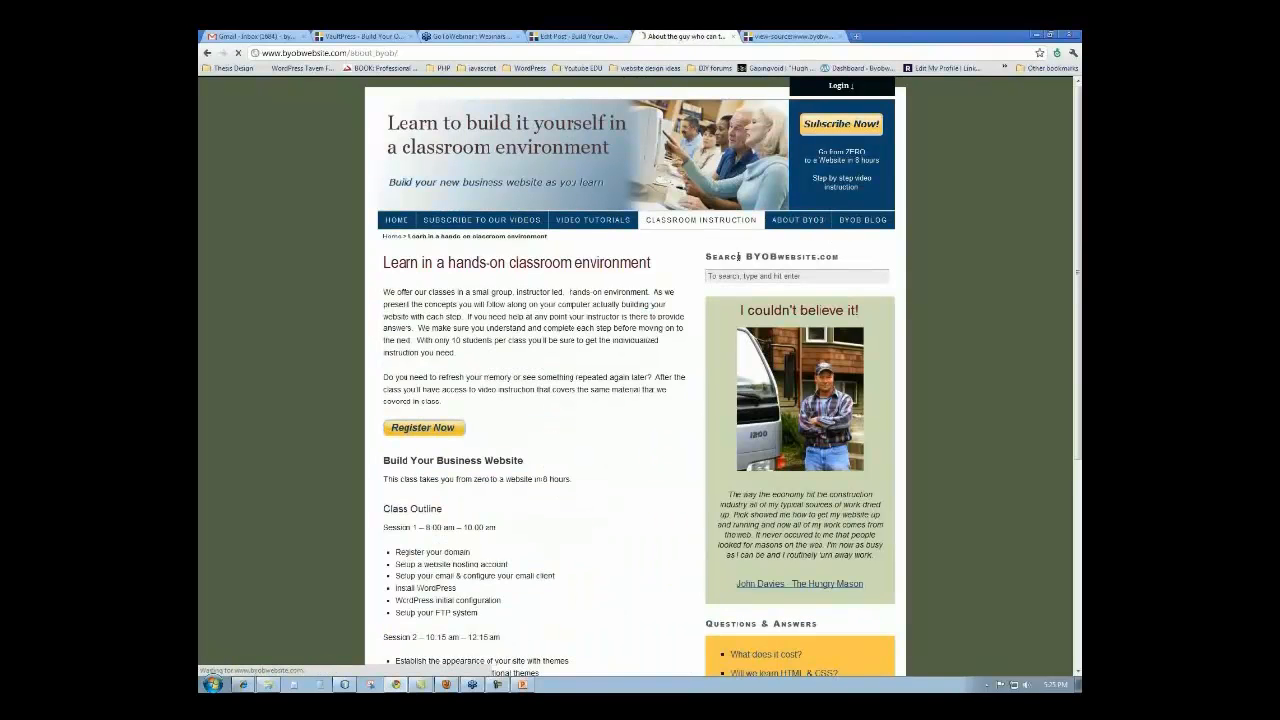
{"action": "left_click", "coordinate": [796, 220]}
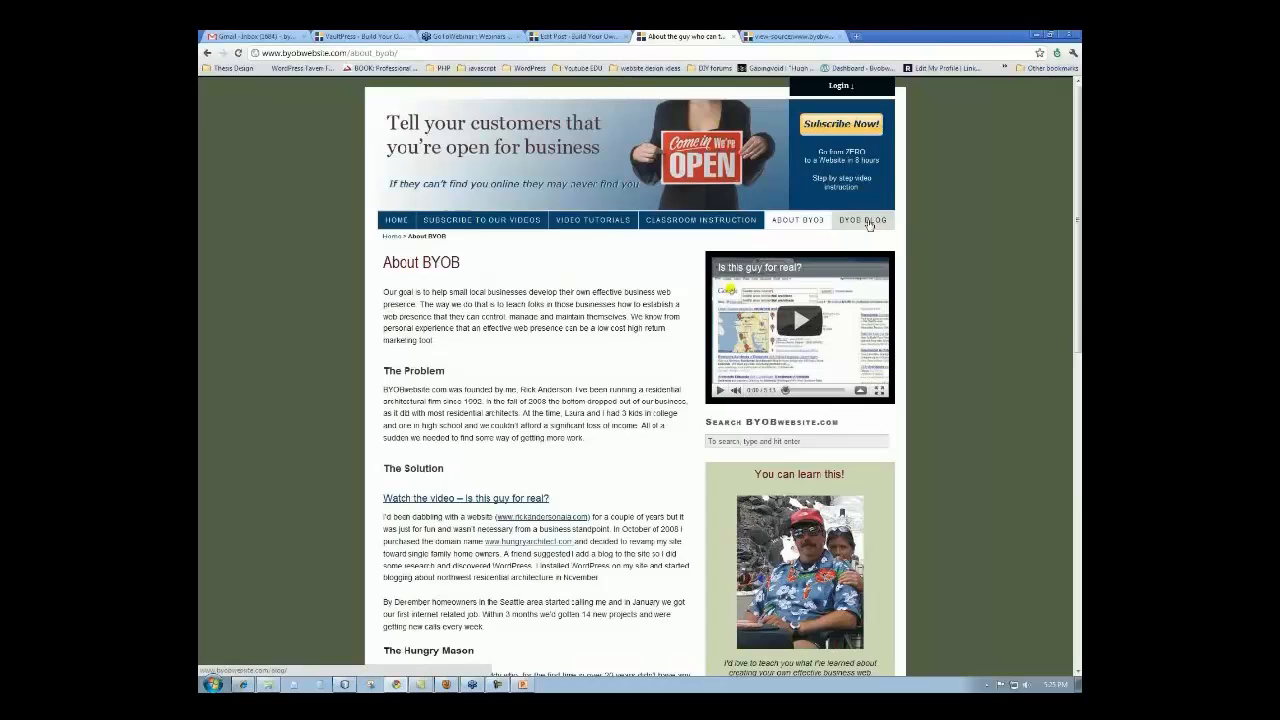
{"action": "left_click", "coordinate": [860, 220]}
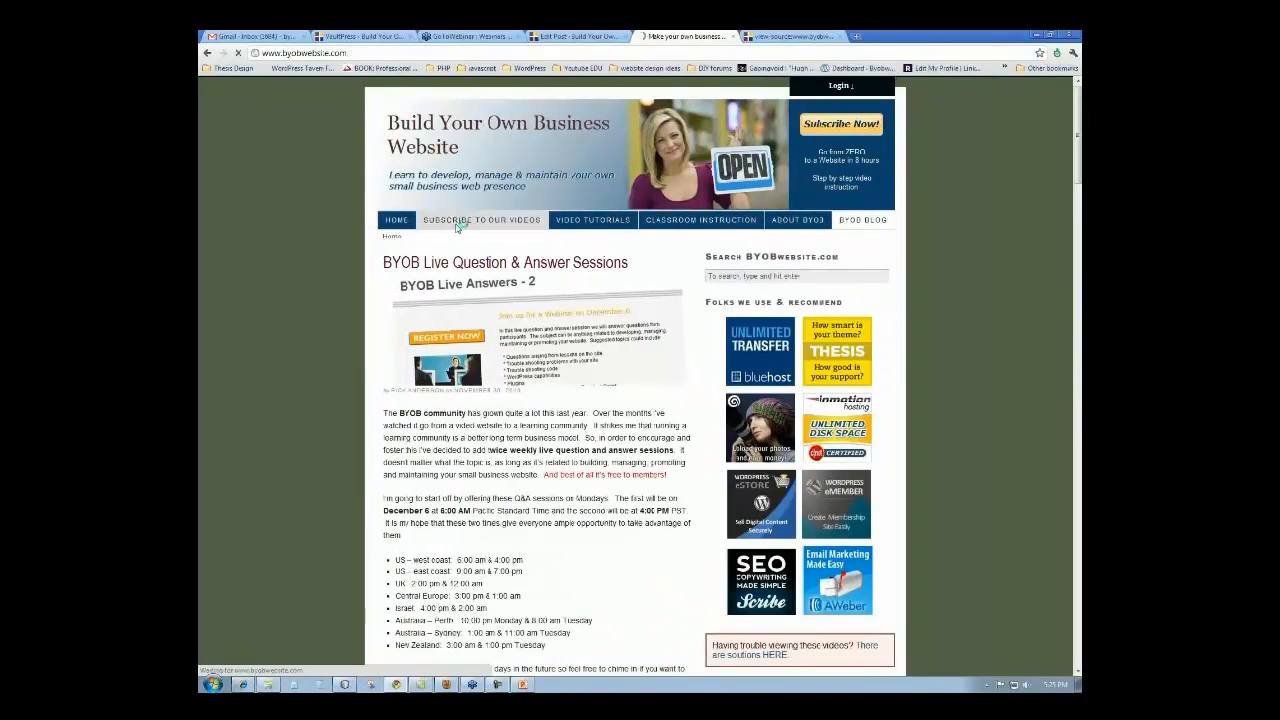
{"action": "left_click", "coordinate": [480, 220]}
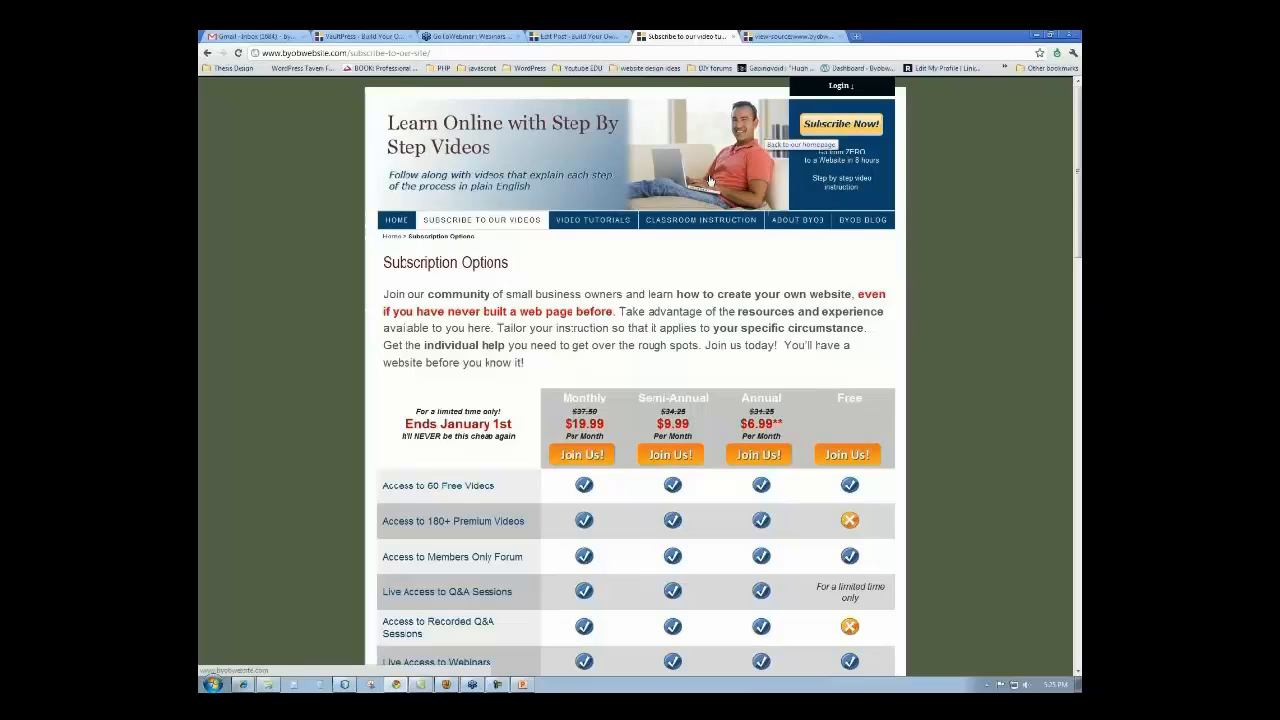
- From Video Tutorials, open the Customizing Thesis Like a Pro series page
{"action": "left_click", "coordinate": [592, 220]}
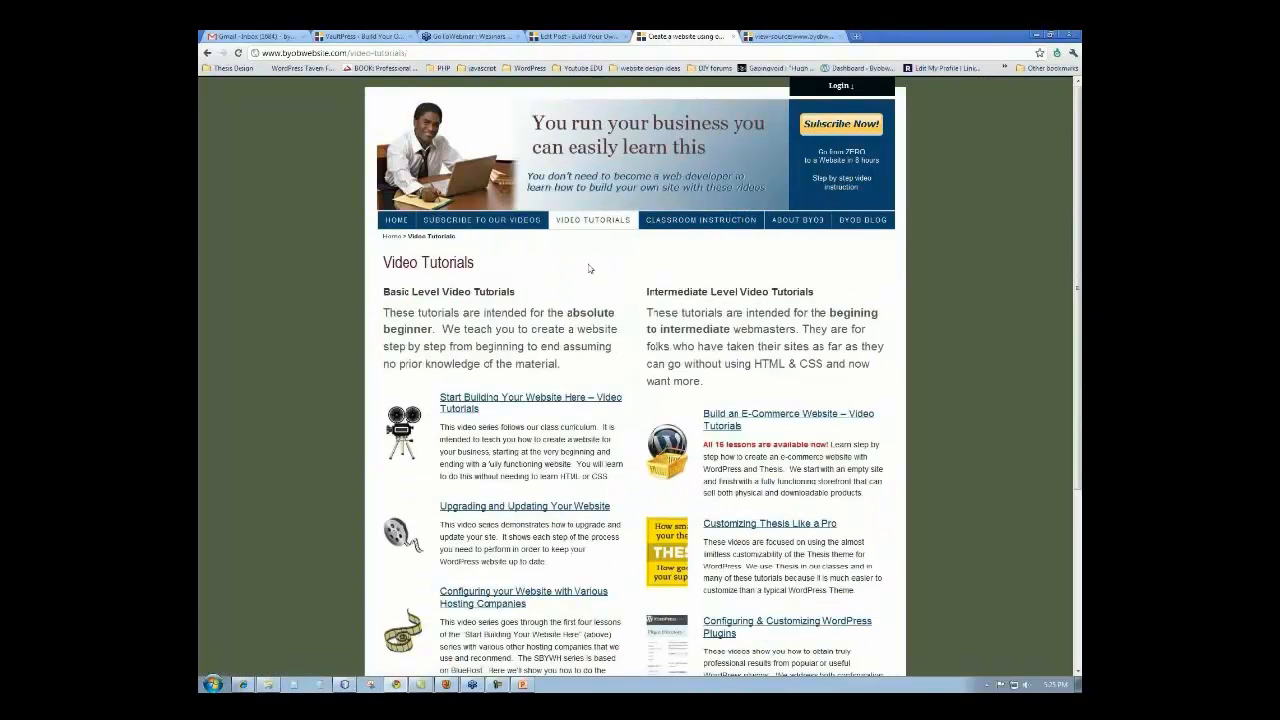
{"action": "scroll", "scroll_direction": "down", "scroll_amount": 3}
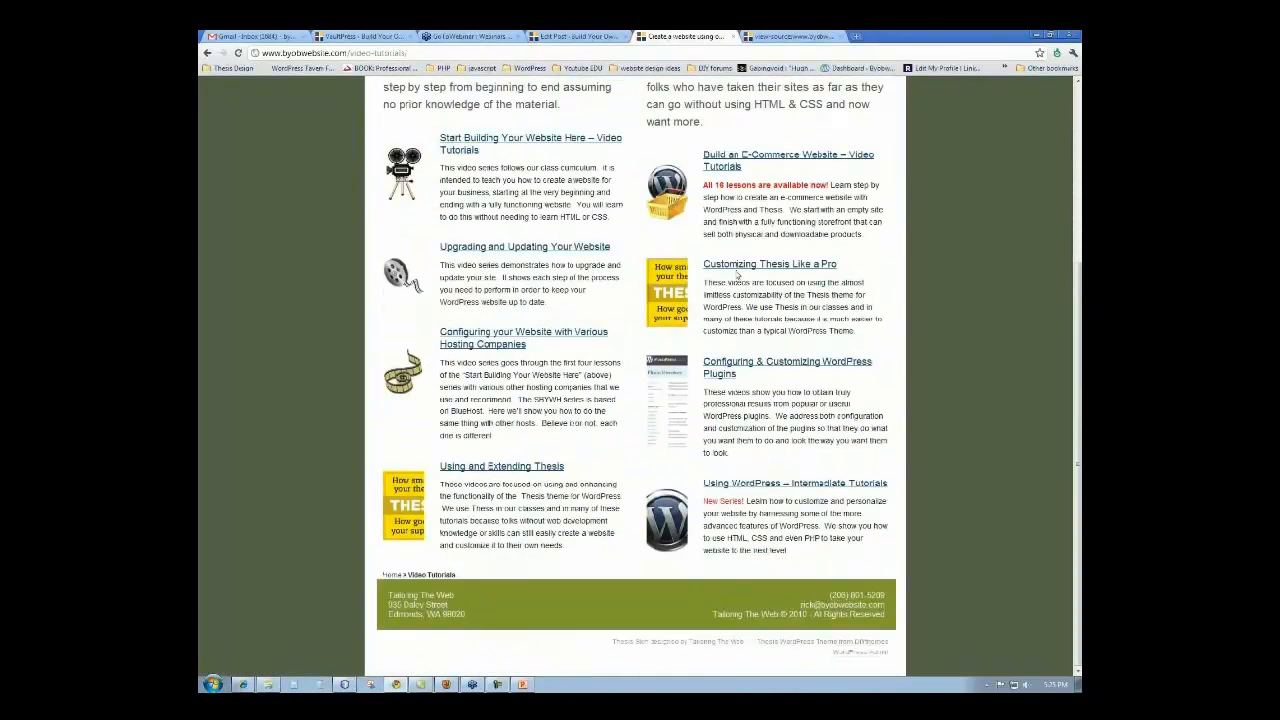
{"action": "left_click", "coordinate": [768, 264]}
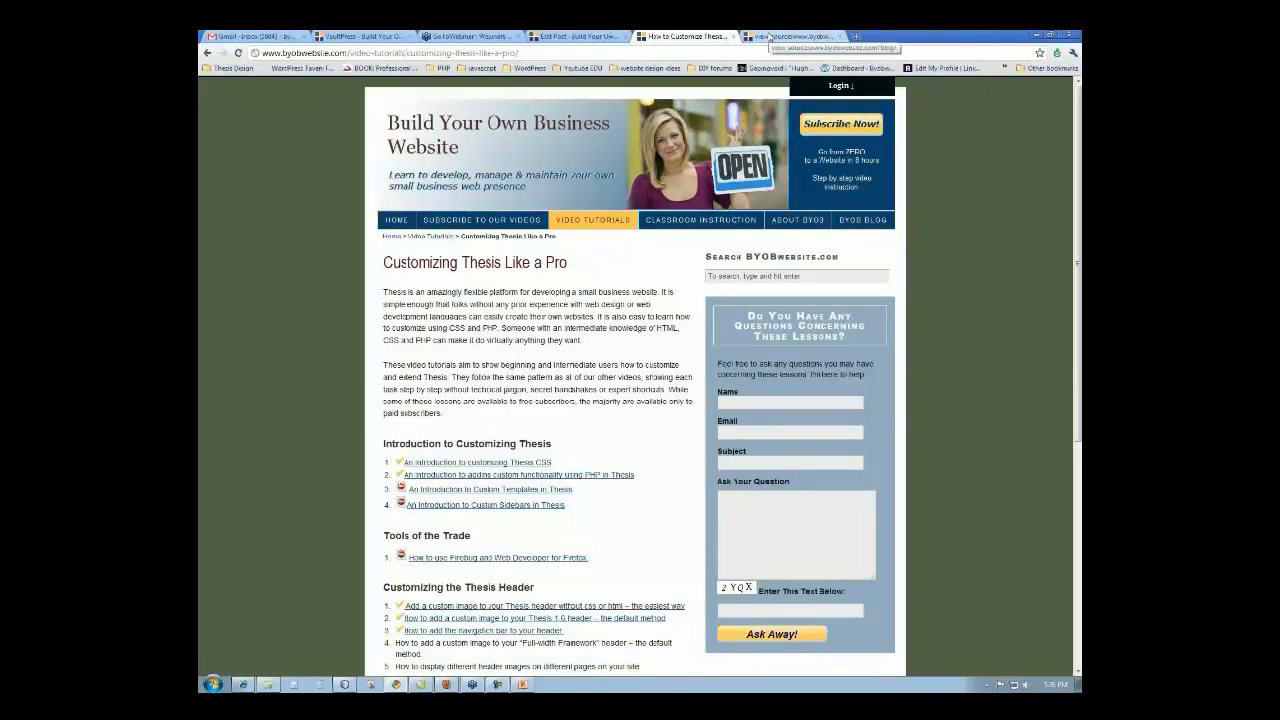
- Open the 'How to display different header images on different pages' lesson
{"action": "left_click", "coordinate": [790, 36]}
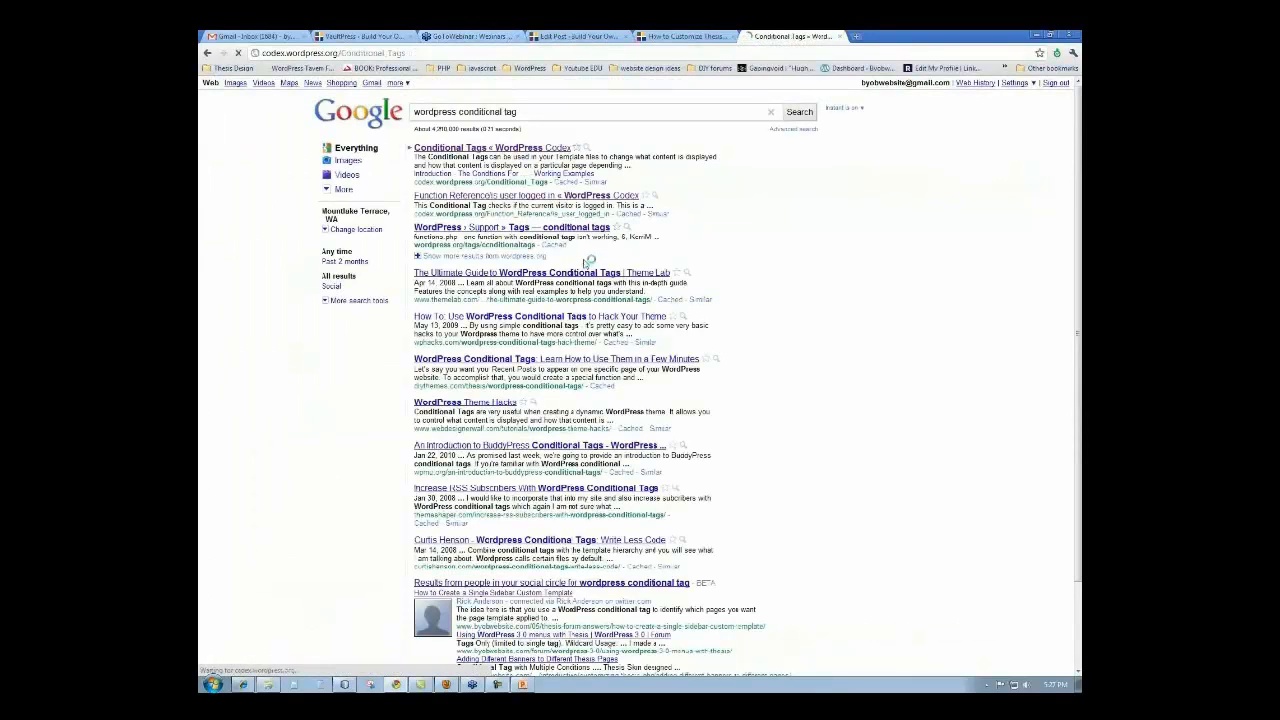
- Open the Conditional Tags codex result and read through its page, sub-page and single-post tag sections
{"action": "left_click", "coordinate": [492, 148]}
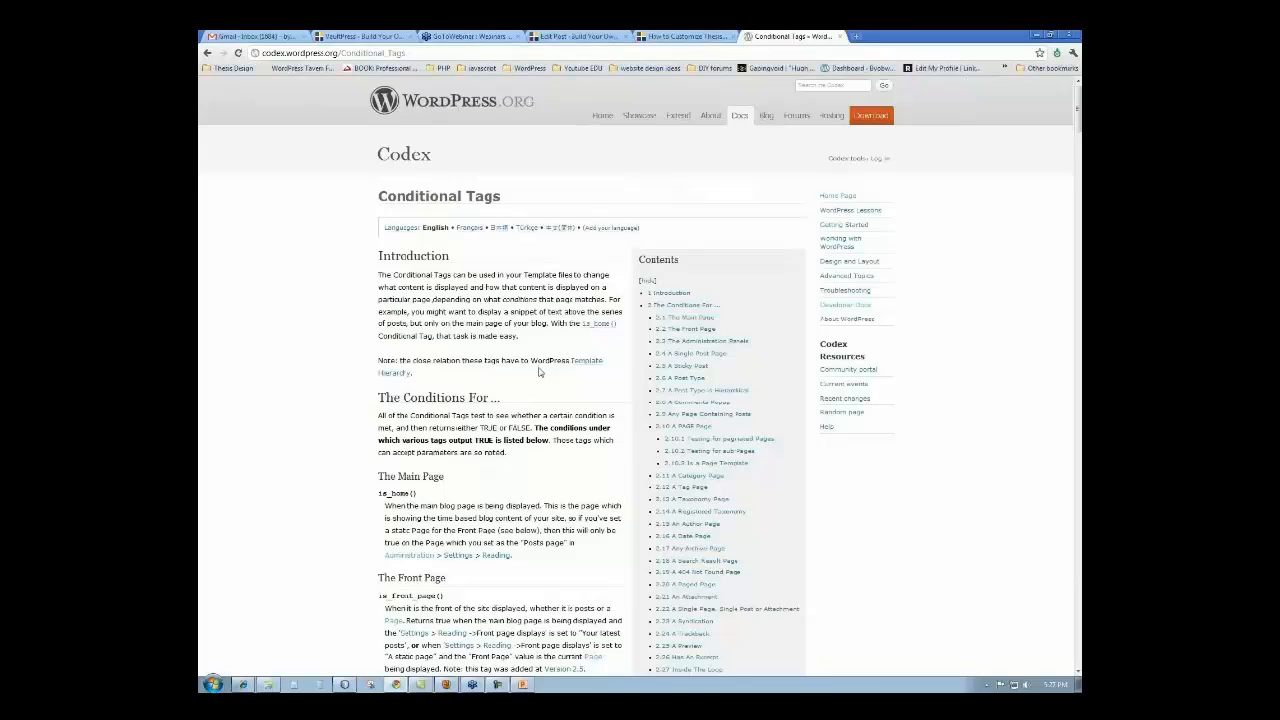
{"action": "scroll", "scroll_direction": "down", "scroll_amount": 3}
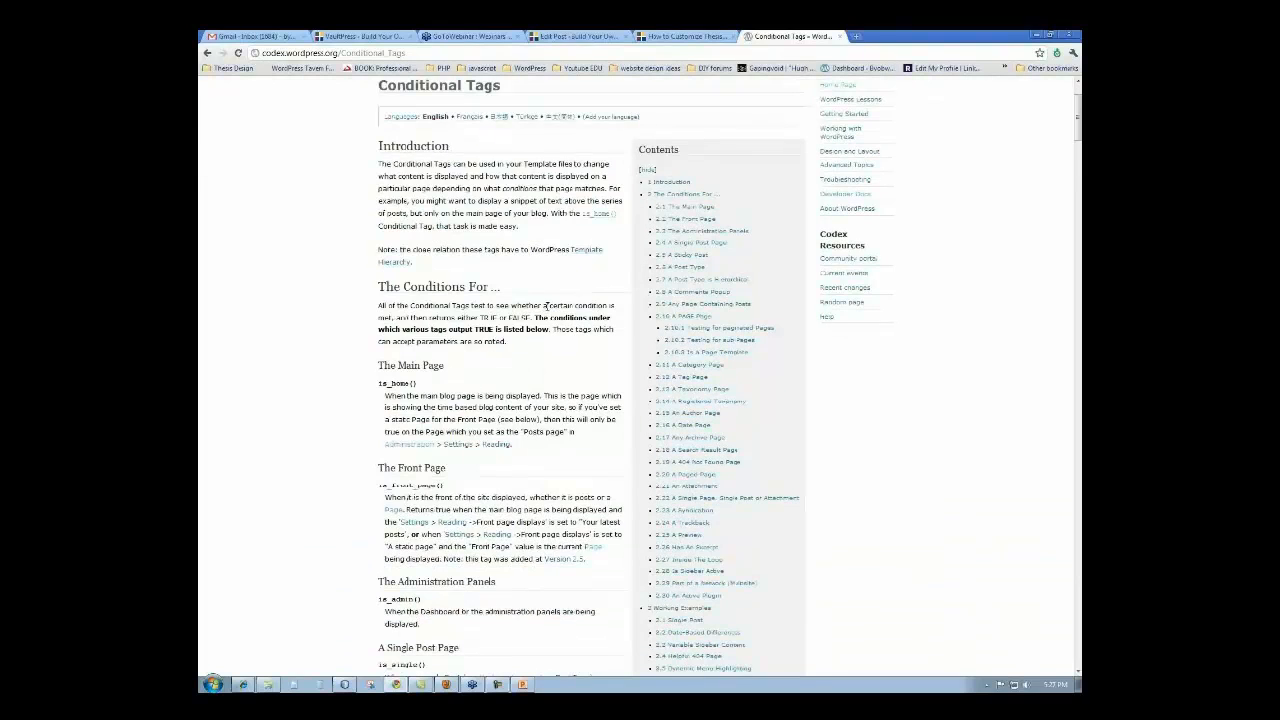
{"action": "scroll", "scroll_direction": "down", "scroll_amount": 3}
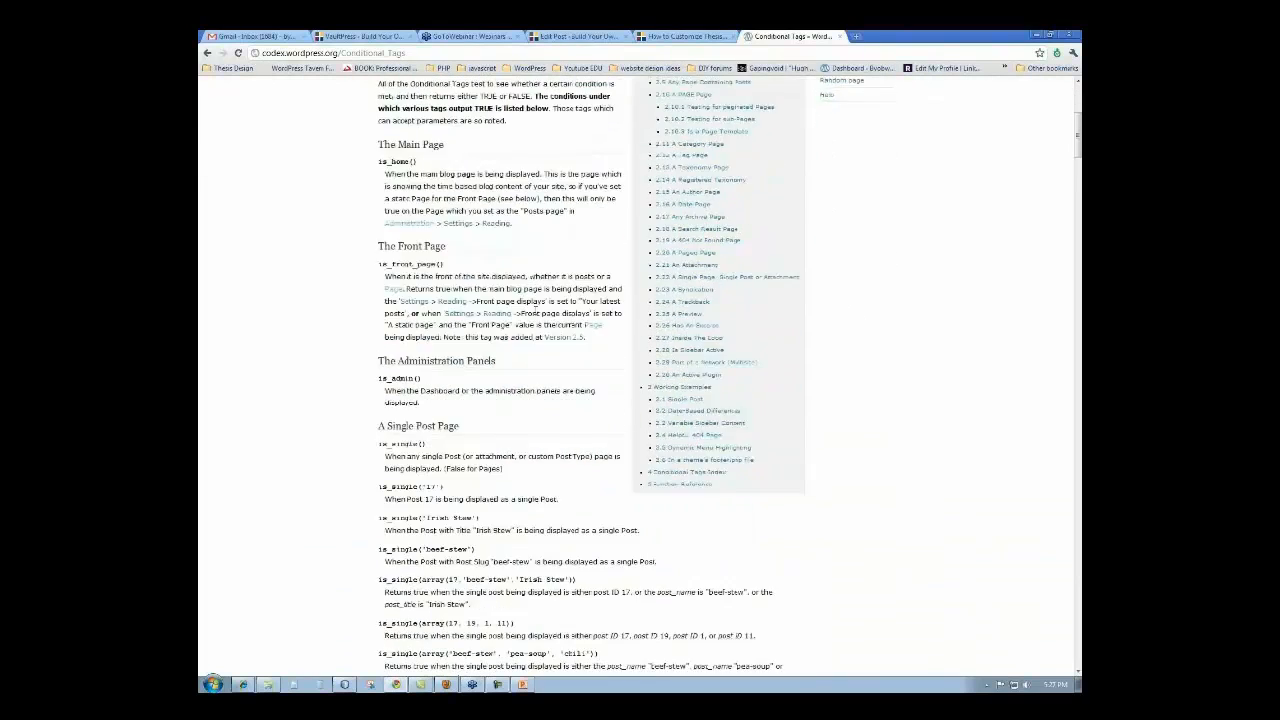
{"action": "scroll", "scroll_direction": "down", "scroll_amount": 3}
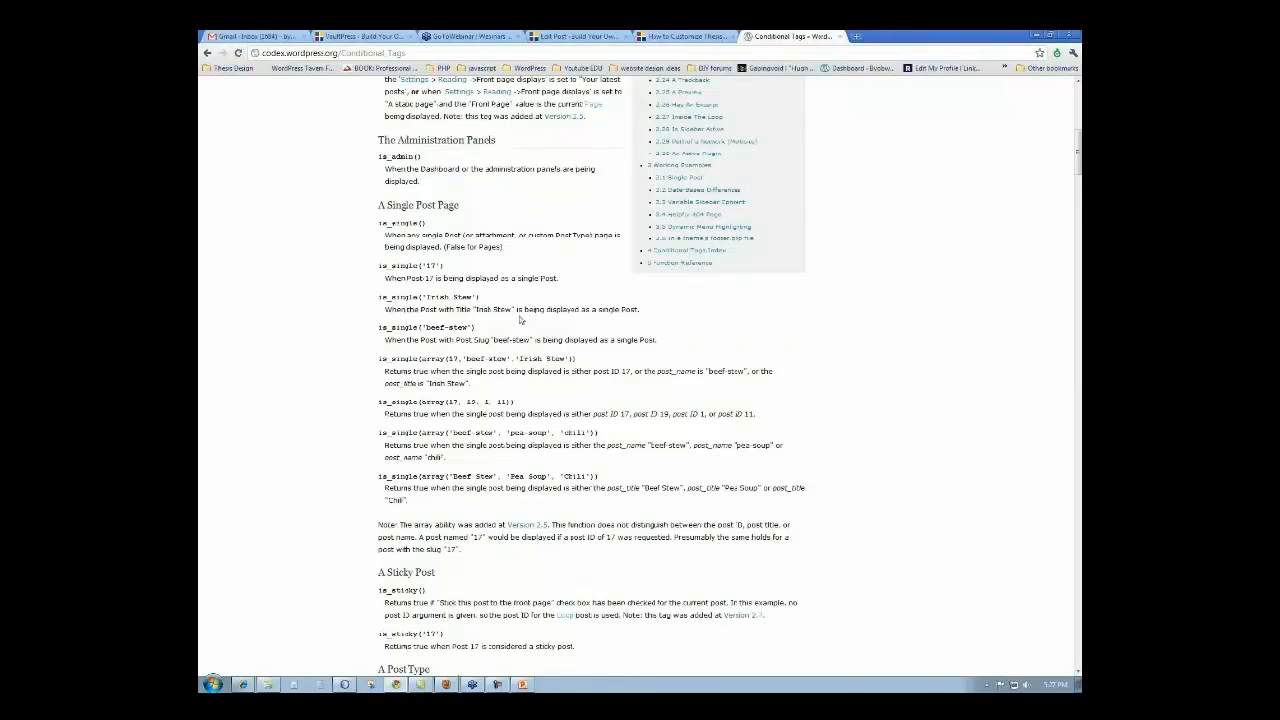
{"action": "scroll", "scroll_direction": "down", "scroll_amount": 3}
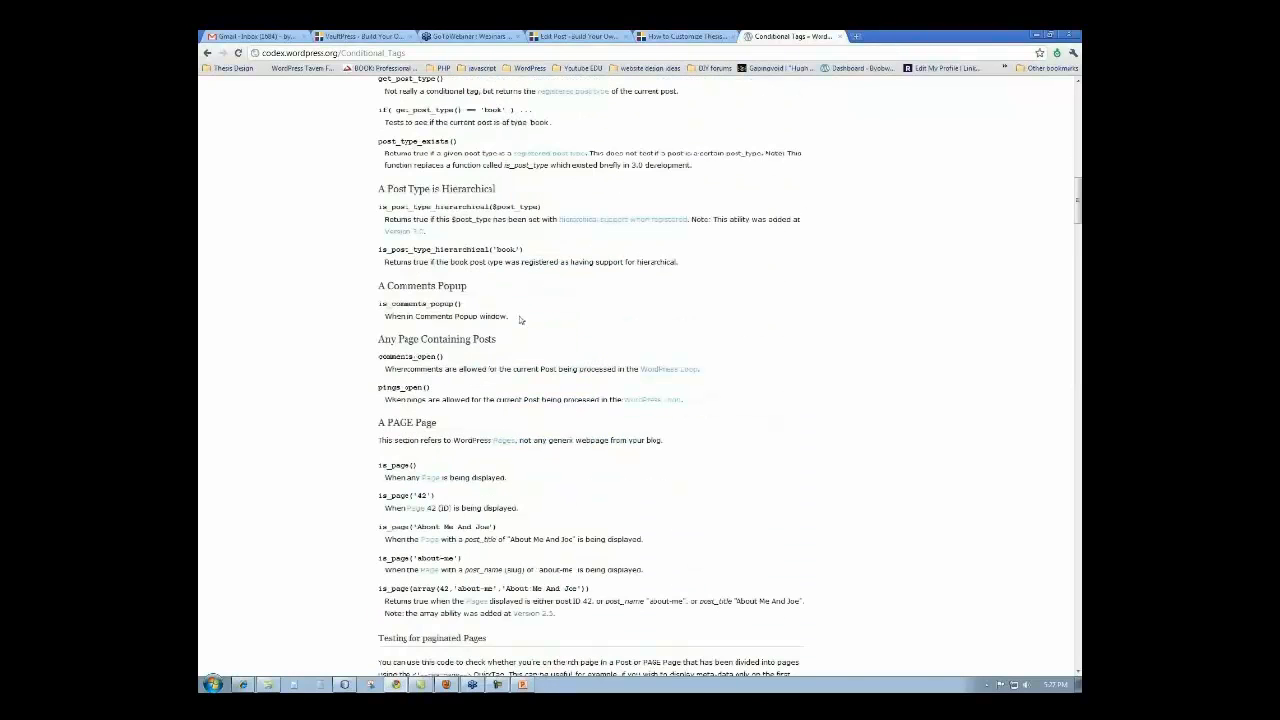
{"action": "scroll", "scroll_direction": "down", "scroll_amount": 3}
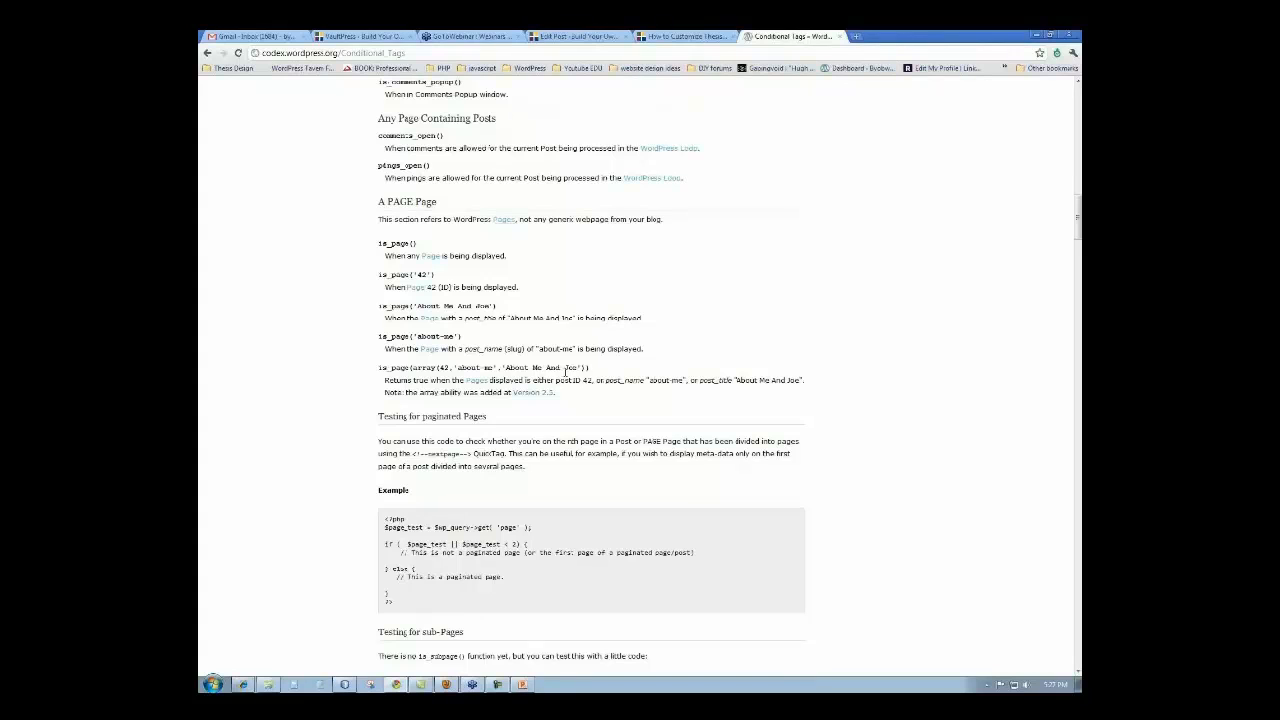
{"action": "mouse_move", "coordinate": [638, 306]}
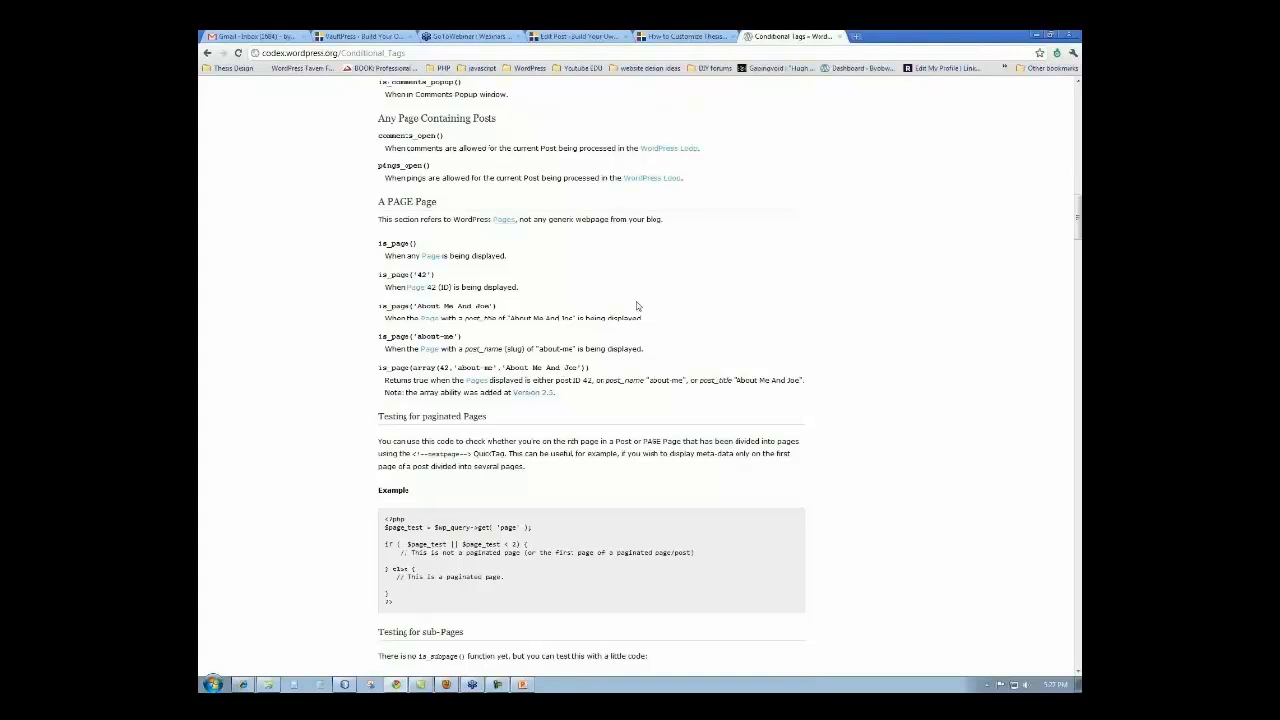
{"action": "scroll", "scroll_direction": "down", "scroll_amount": 3}
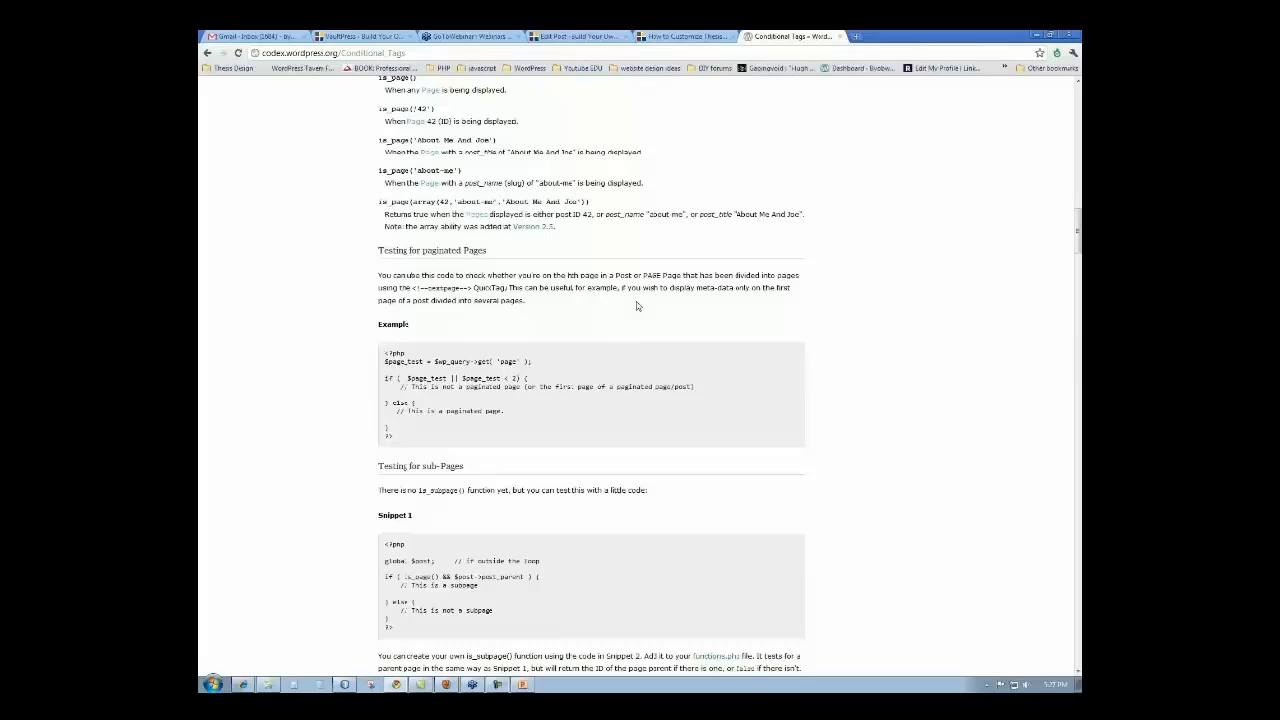
{"action": "scroll", "scroll_direction": "down", "scroll_amount": 3}
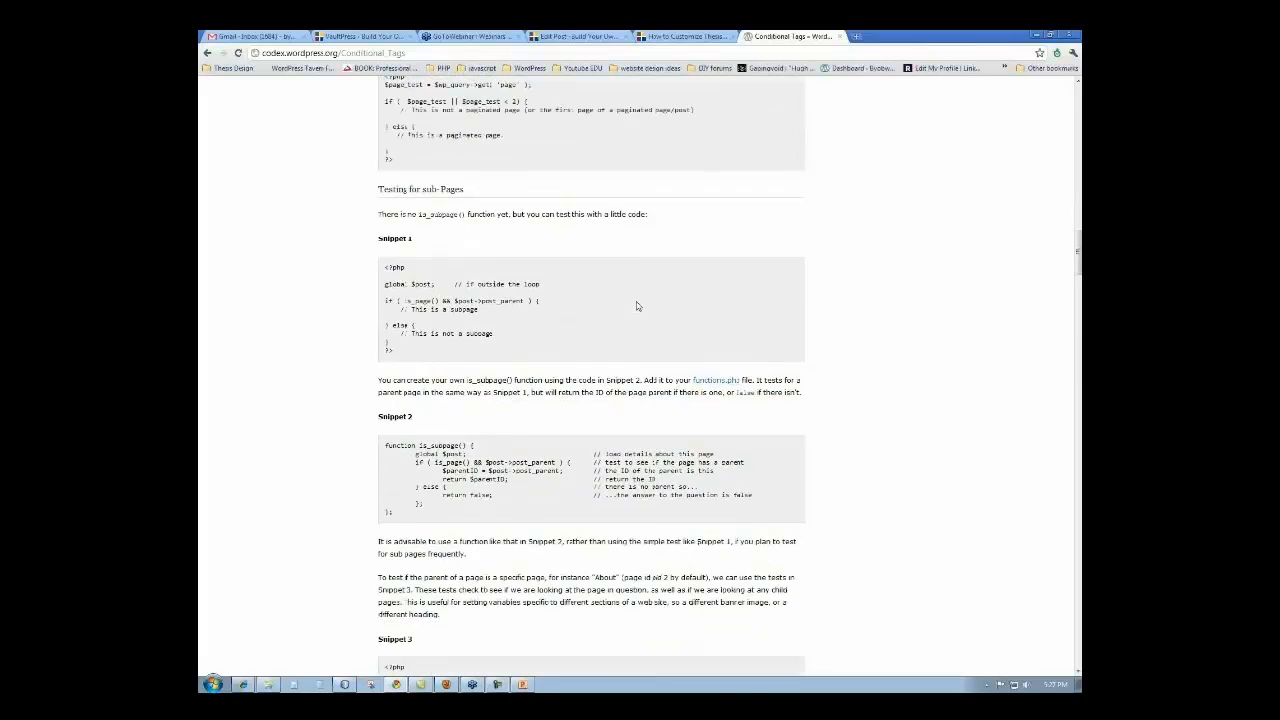
{"action": "scroll", "scroll_direction": "down", "scroll_amount": 3}
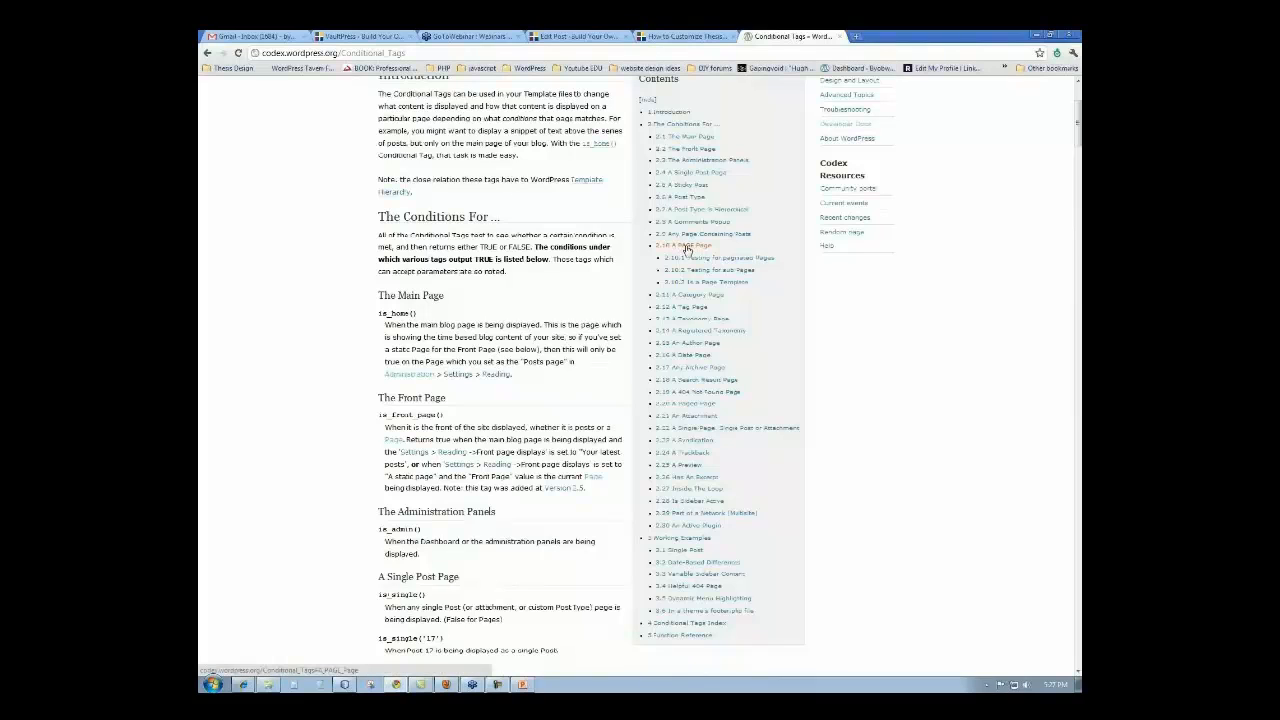
- Jump to the A PAGE Page section and review the is_page and sub-page code snippets
{"action": "left_click", "coordinate": [680, 244]}
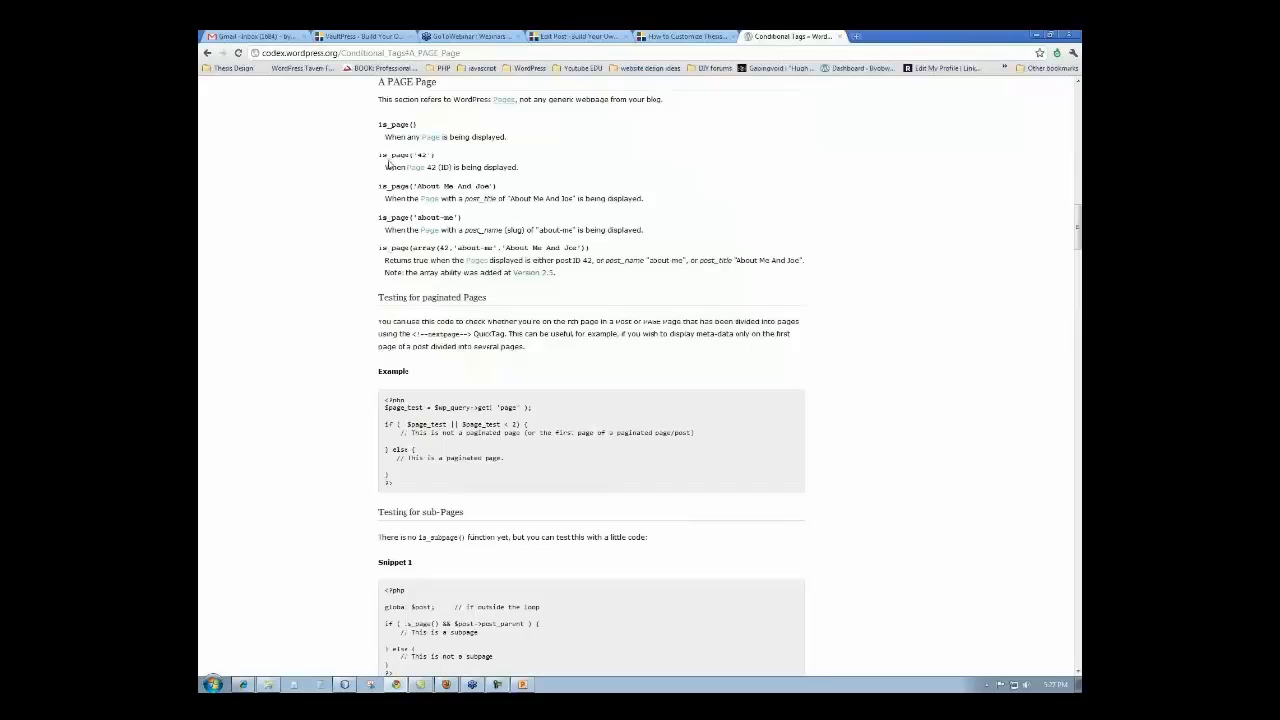
{"action": "mouse_move", "coordinate": [478, 316]}
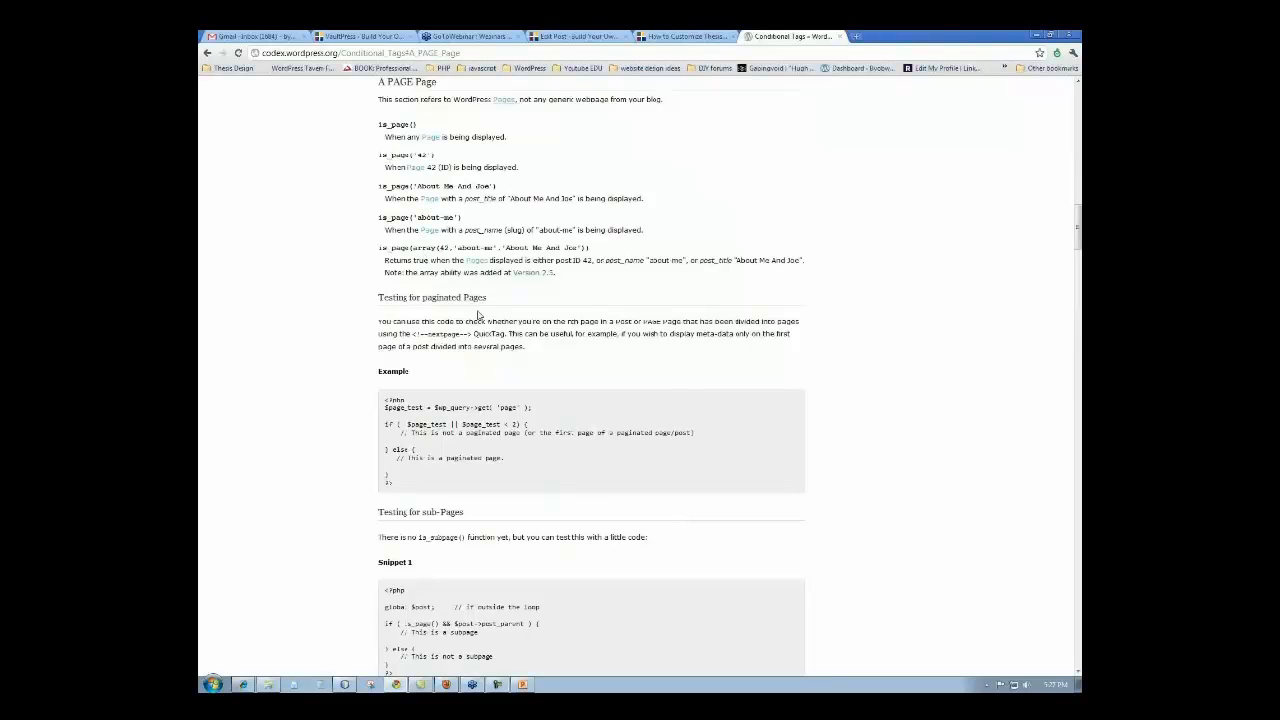
{"action": "scroll", "scroll_direction": "down", "scroll_amount": 3}
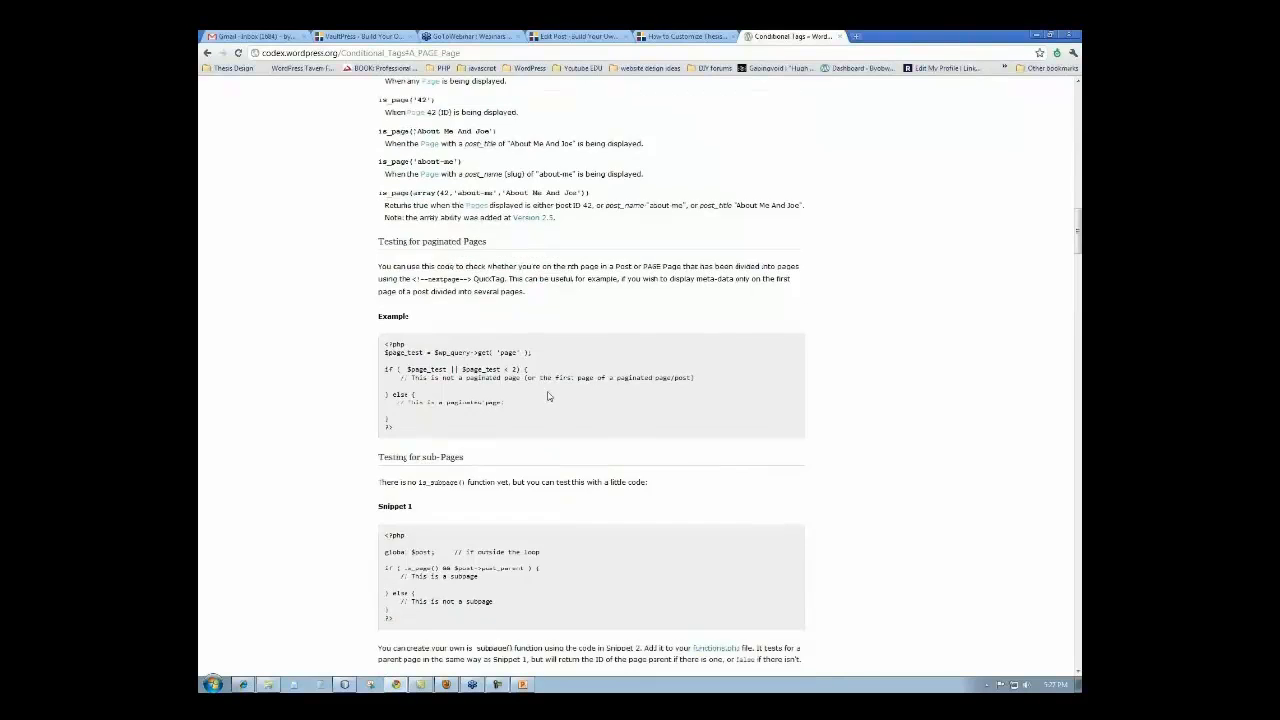
{"action": "scroll", "scroll_direction": "down", "scroll_amount": 3}
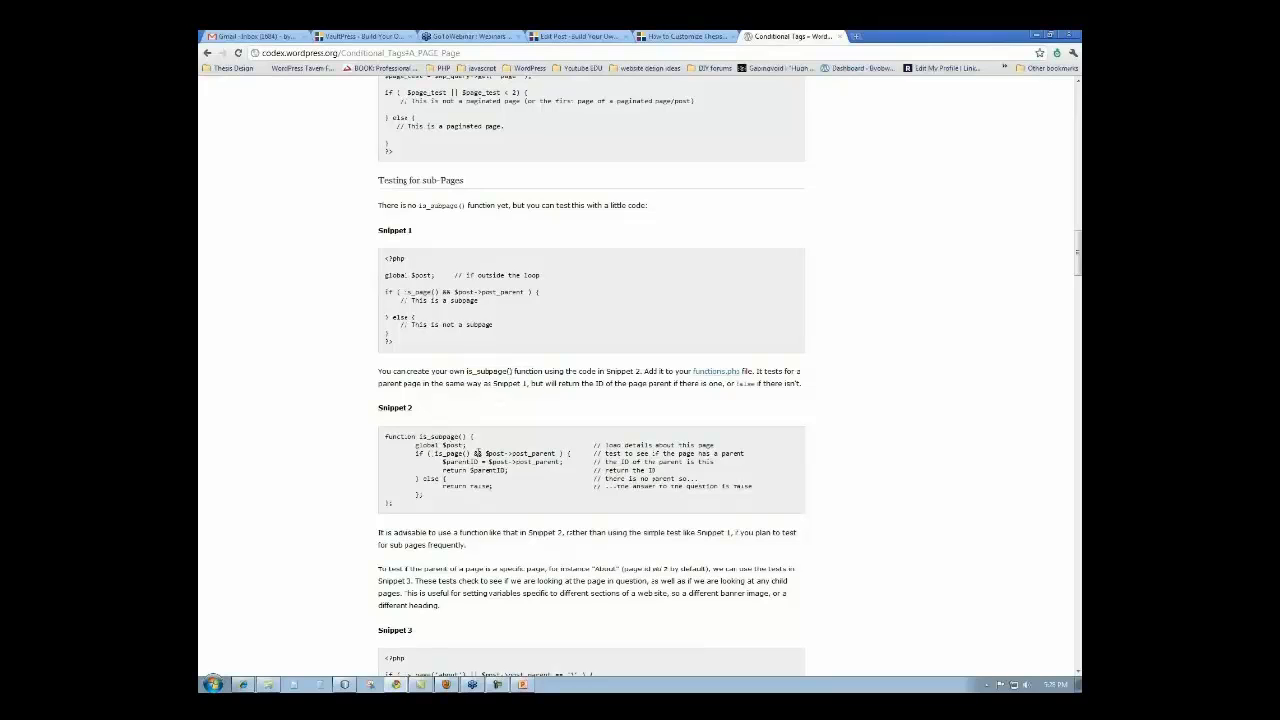
{"action": "mouse_move", "coordinate": [546, 426]}
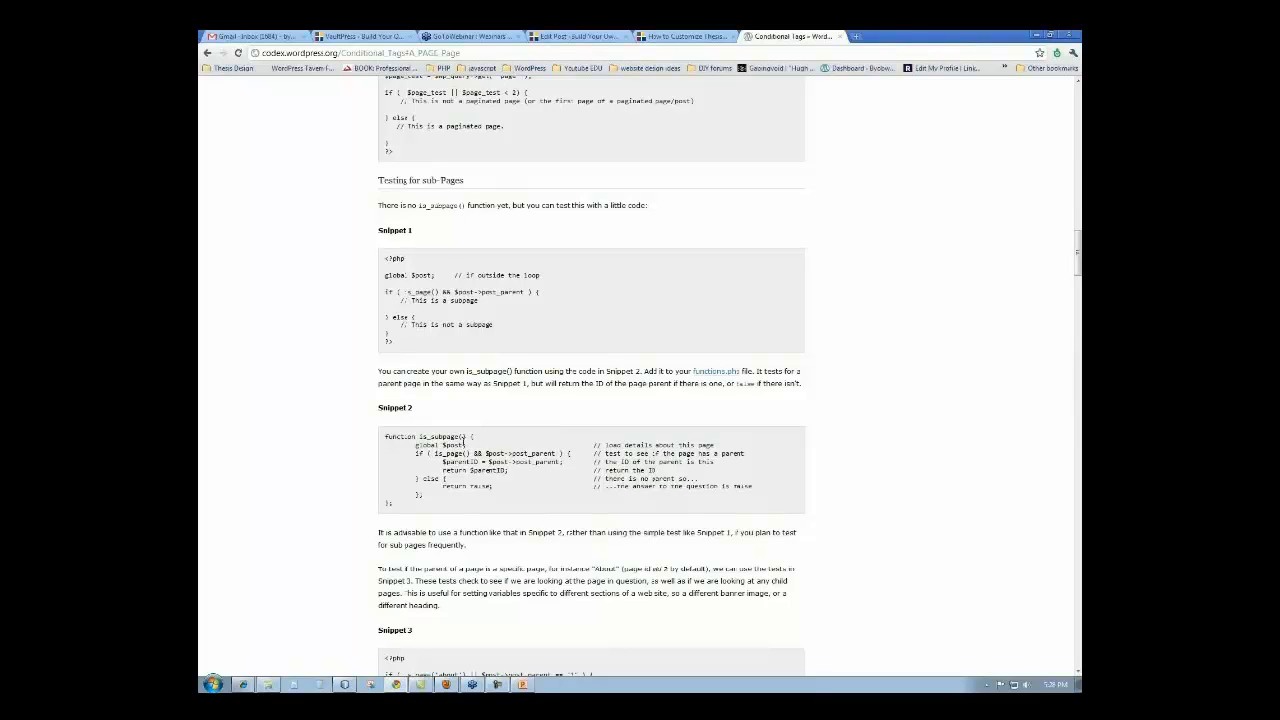
{"action": "scroll", "scroll_direction": "up", "scroll_amount": 3}
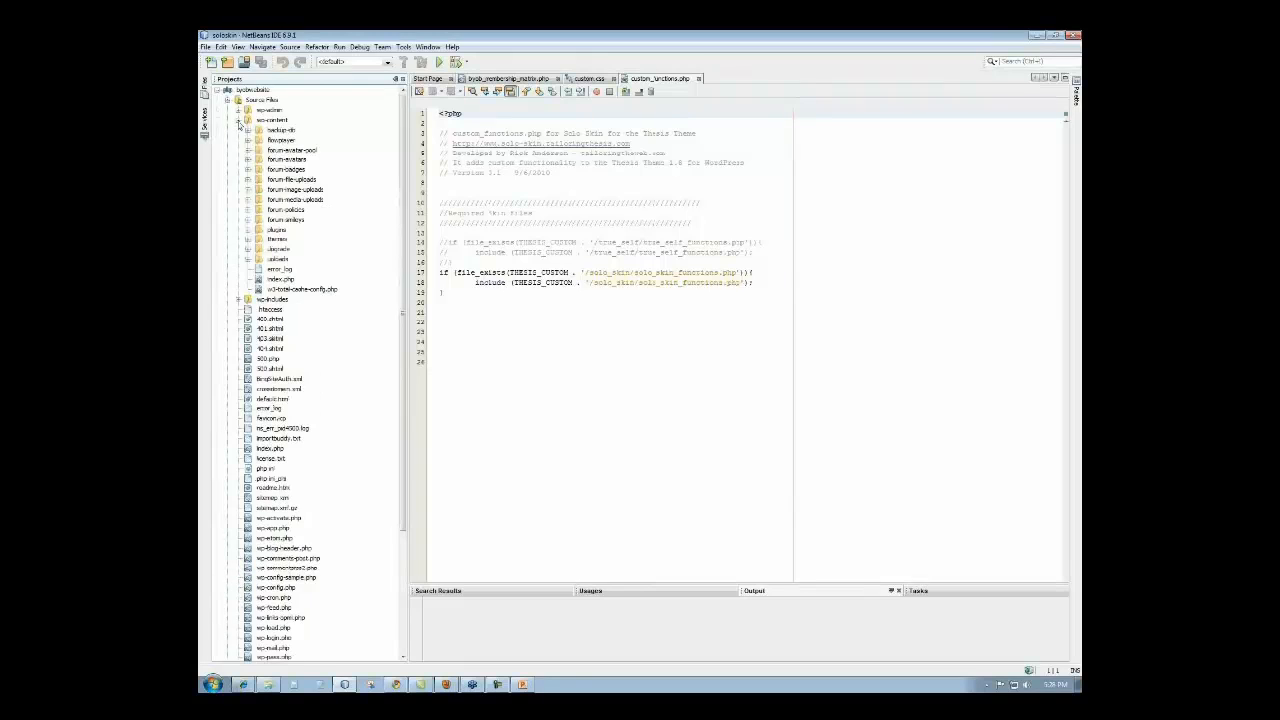
- Expand wp-content, themes and the theme's custom folder and open the templates PHP file in the editor
{"action": "left_click", "coordinate": [238, 120]}
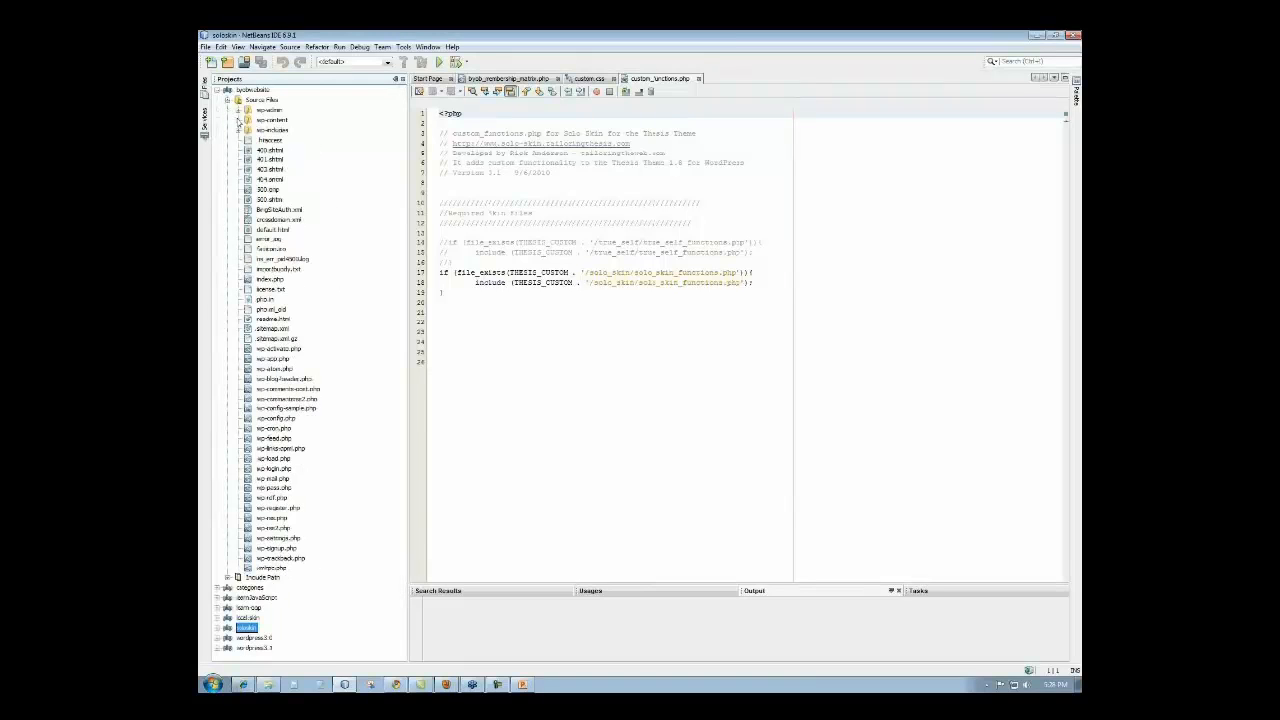
{"action": "left_click", "coordinate": [238, 120]}
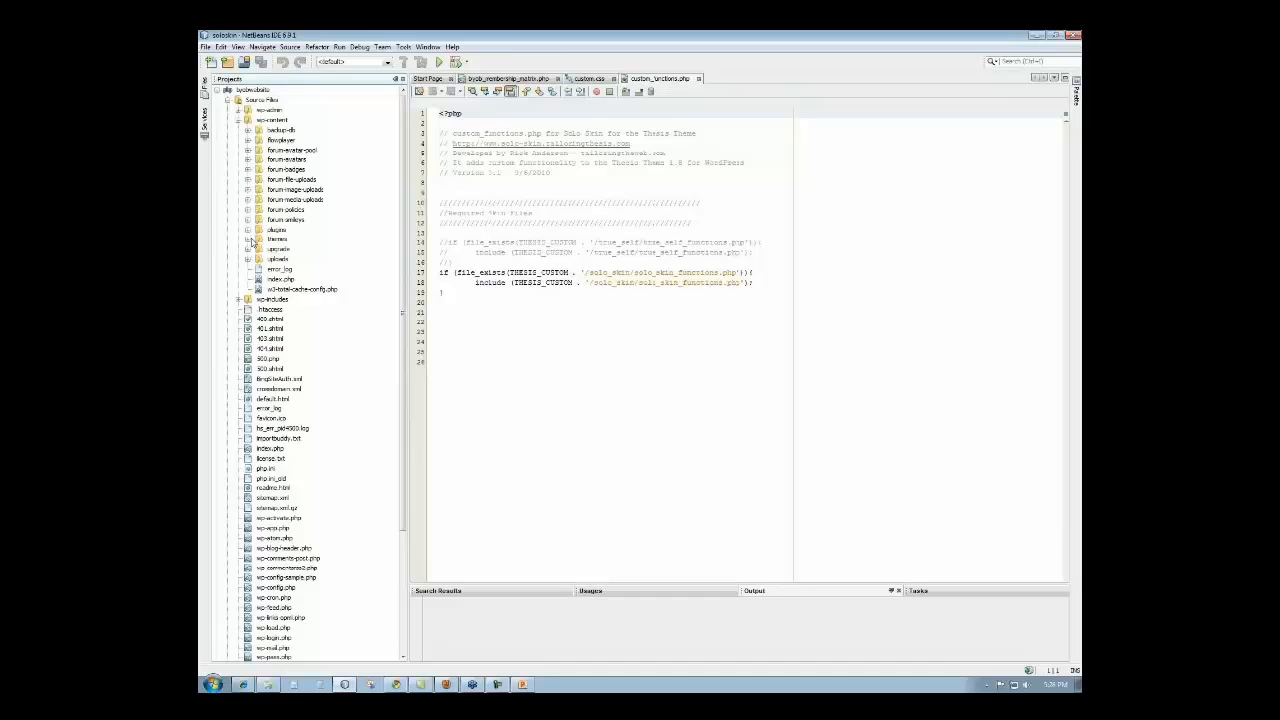
{"action": "left_click", "coordinate": [264, 240]}
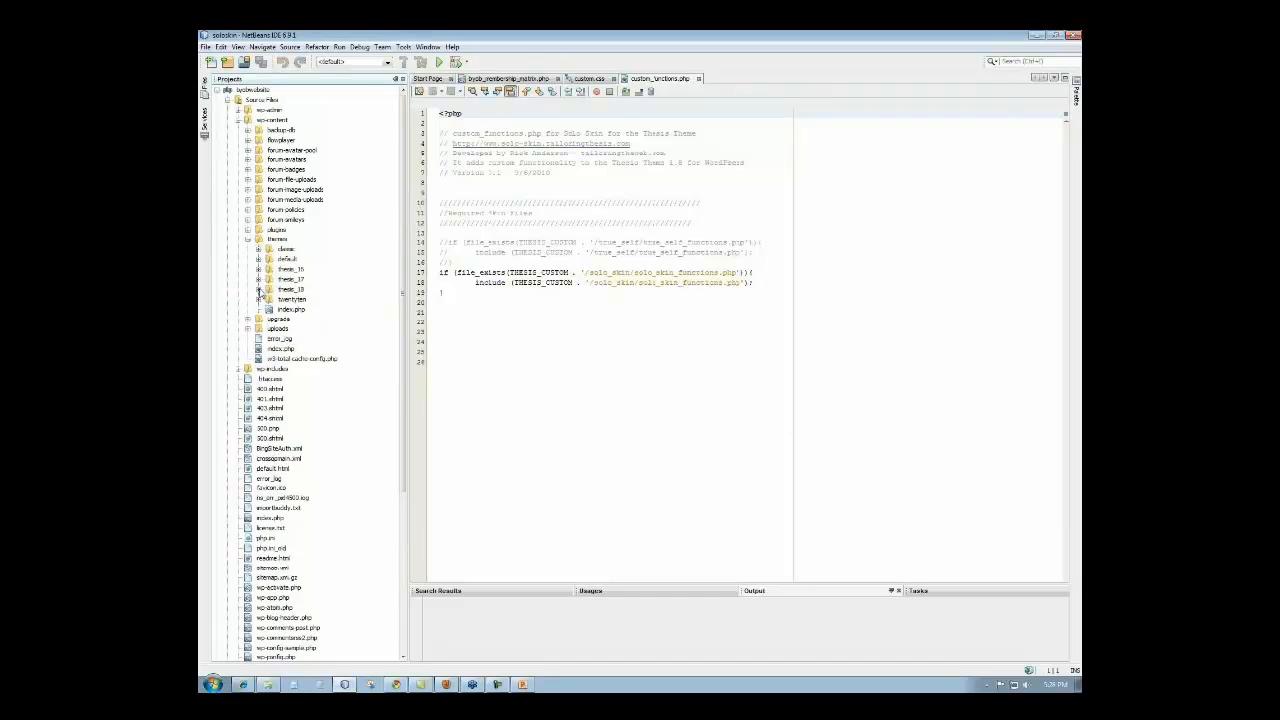
{"action": "left_click", "coordinate": [258, 288]}
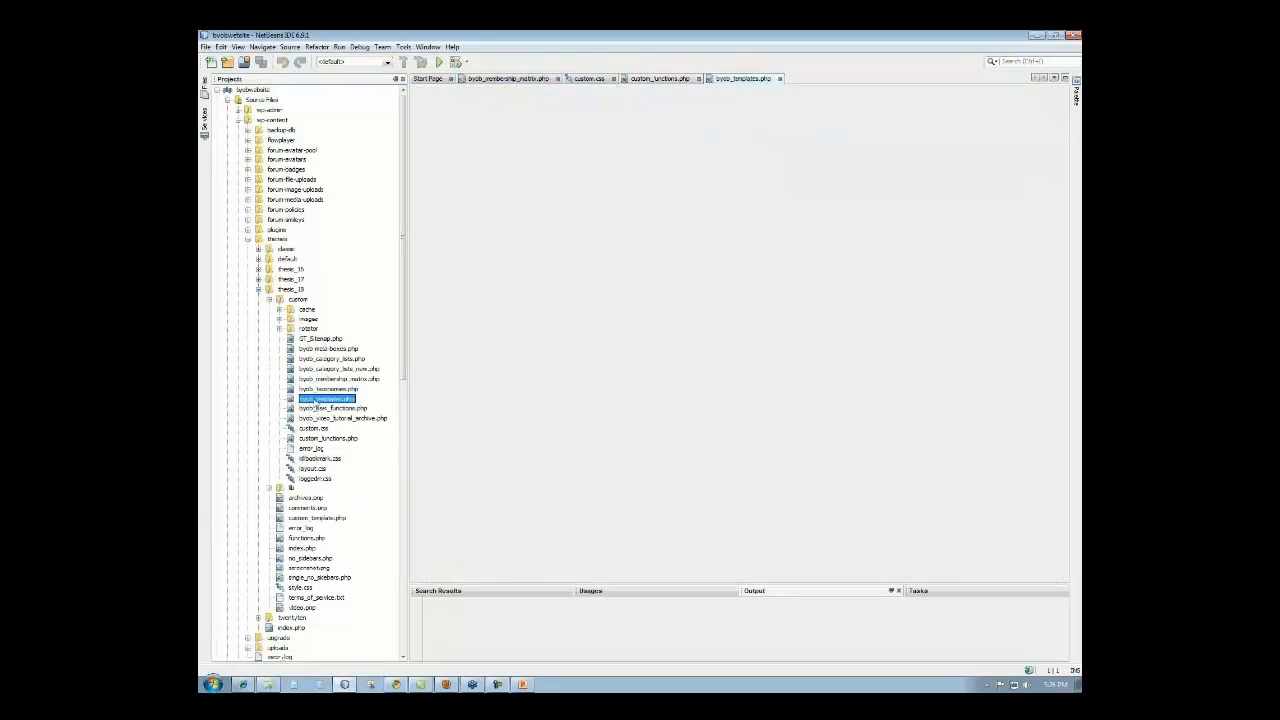
{"action": "double_click", "coordinate": [324, 398]}
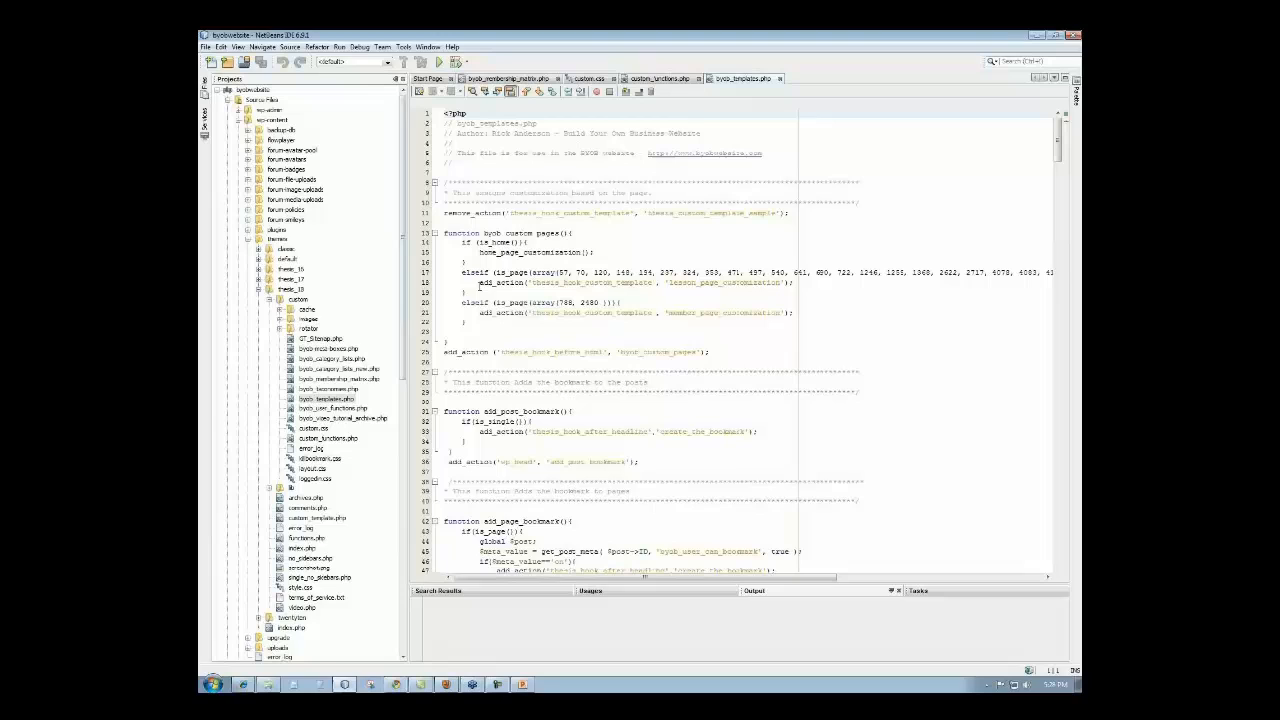